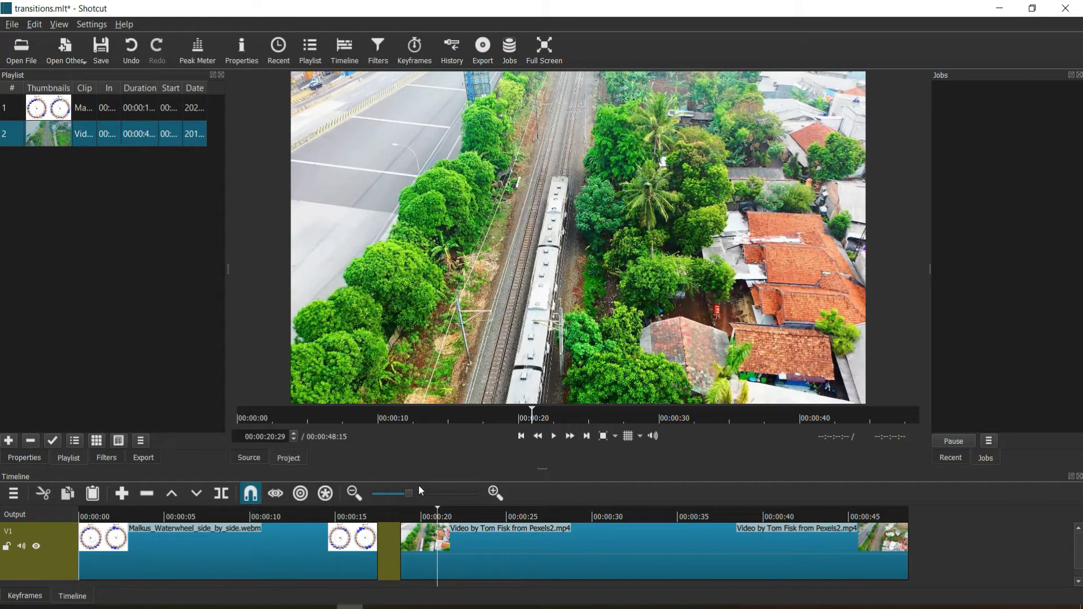
{"action": "mouse_move", "coordinate": [439, 467]}
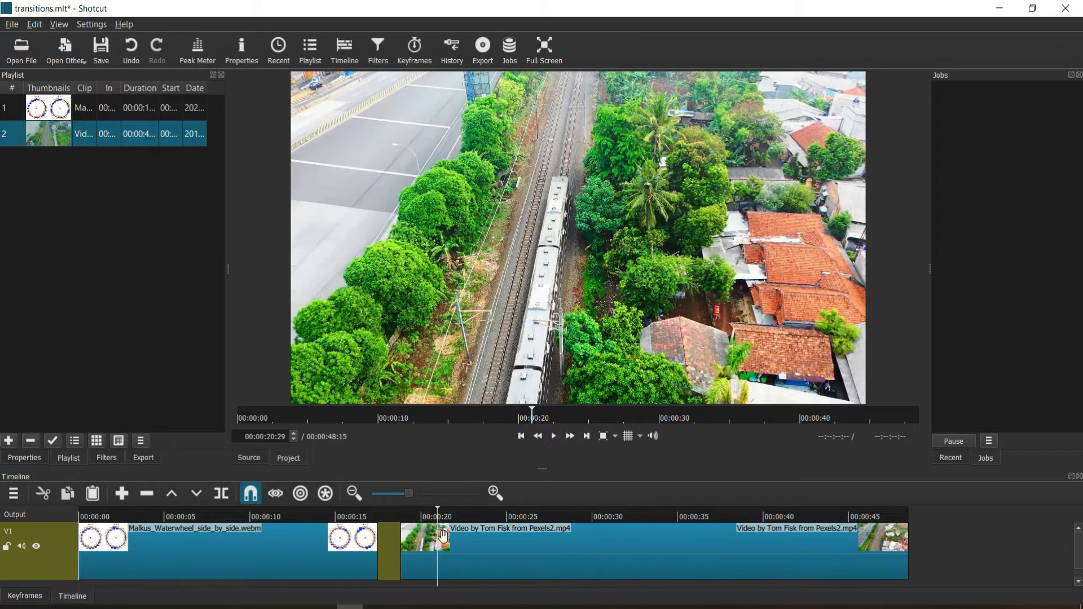
{"action": "mouse_move", "coordinate": [462, 550]}
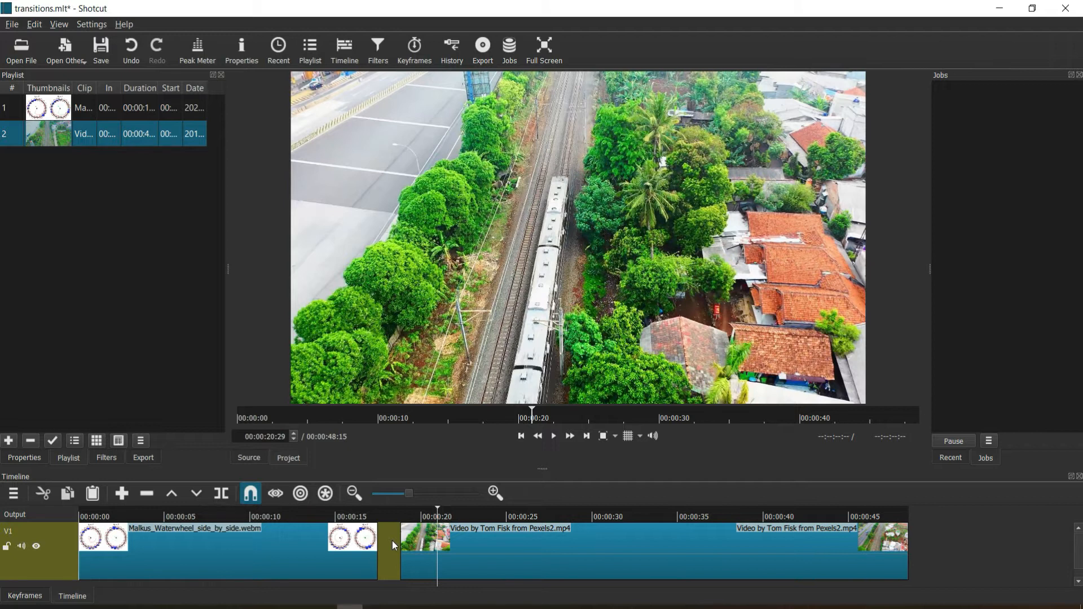
Remove the empty gap on V1 between the waterwheel and train clips.
{"action": "left_click", "coordinate": [390, 516]}
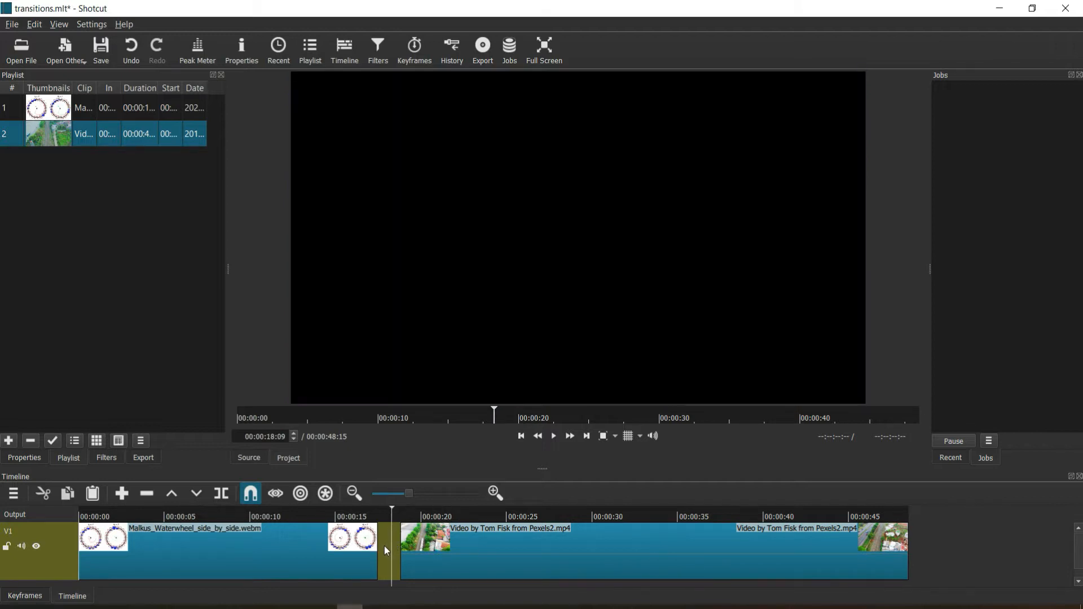
{"action": "right_click", "coordinate": [390, 546]}
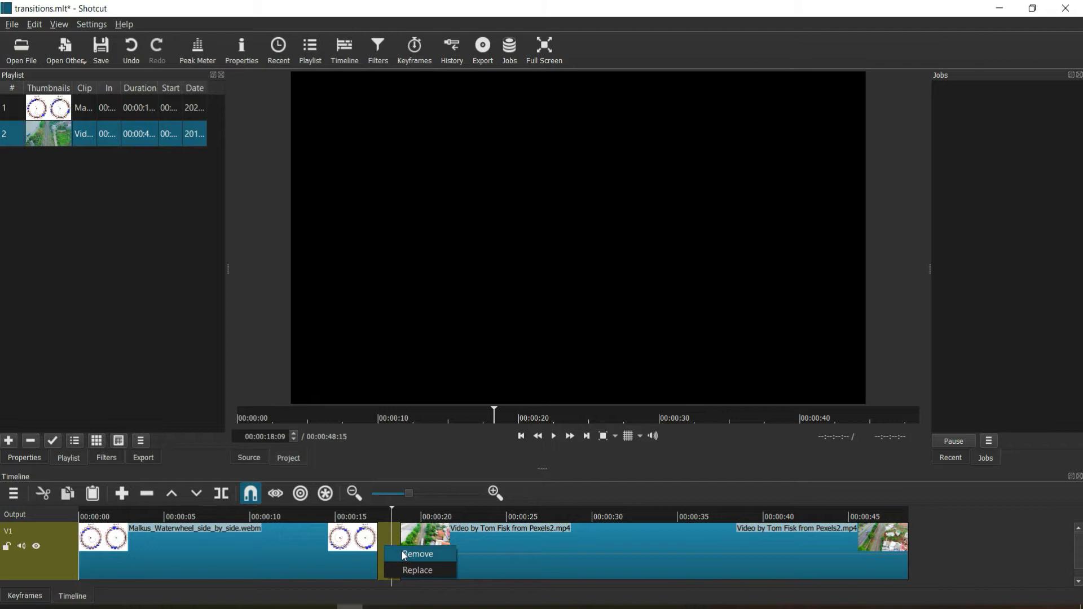
{"action": "left_click", "coordinate": [417, 554]}
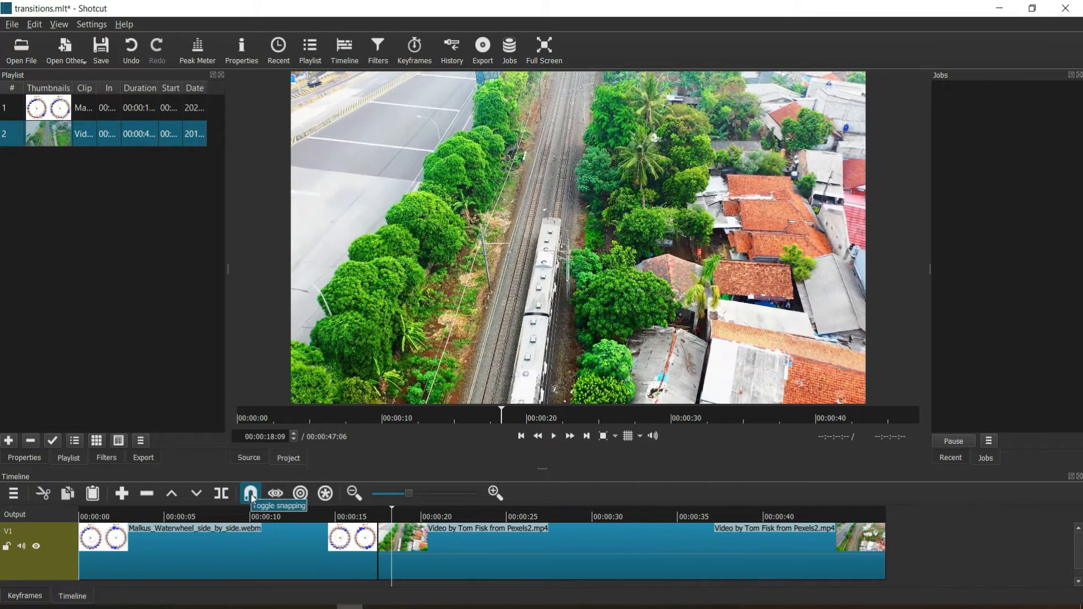
{"action": "mouse_move", "coordinate": [444, 554]}
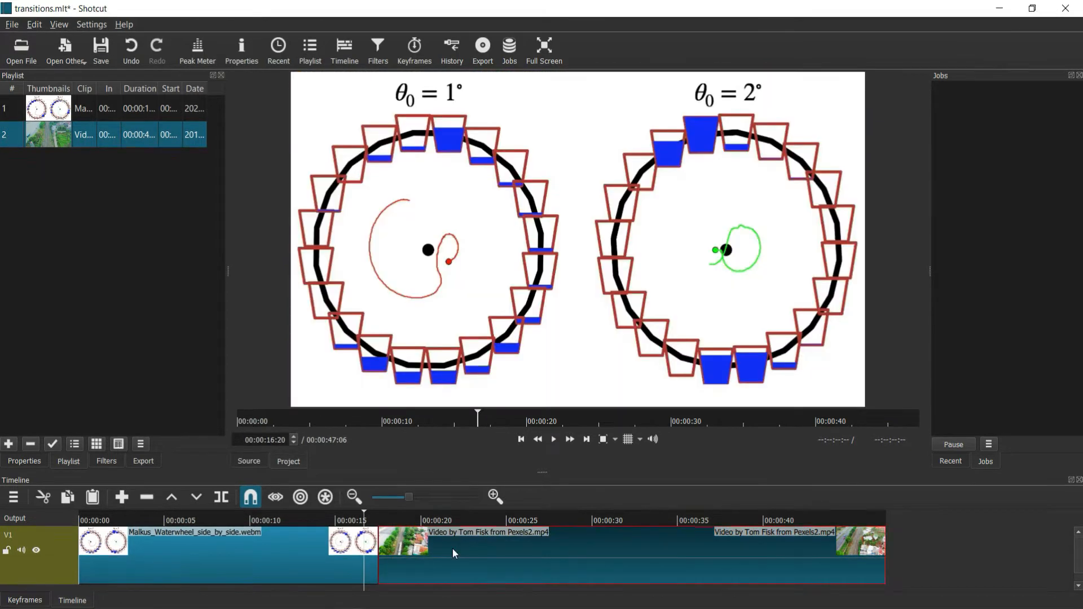
{"action": "mouse_move", "coordinate": [448, 554]}
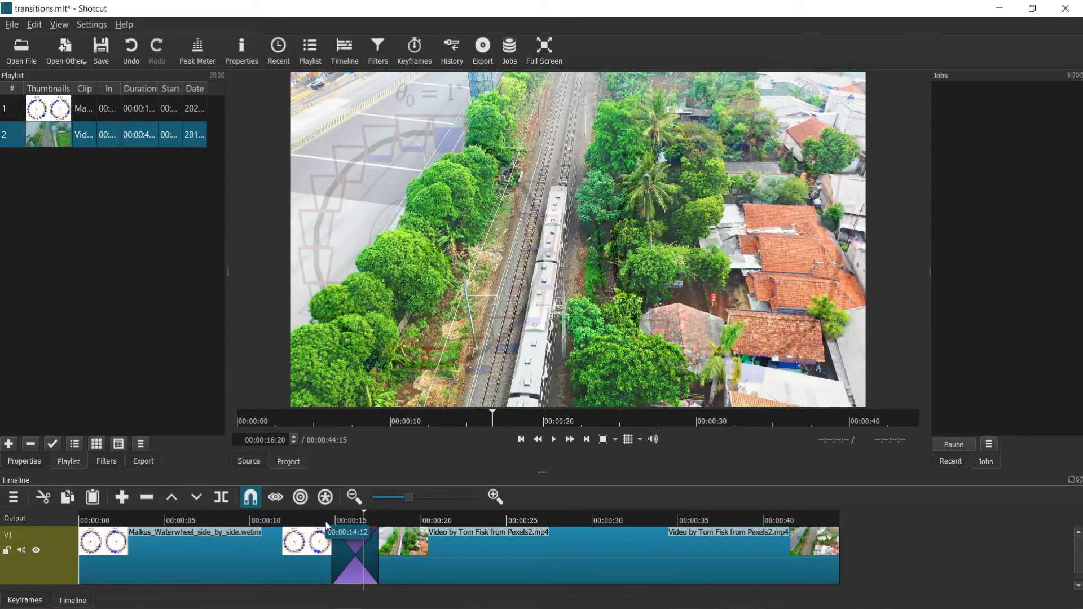
Play the new crossfade between the waterwheel and train clips from its start.
{"action": "left_click", "coordinate": [537, 439]}
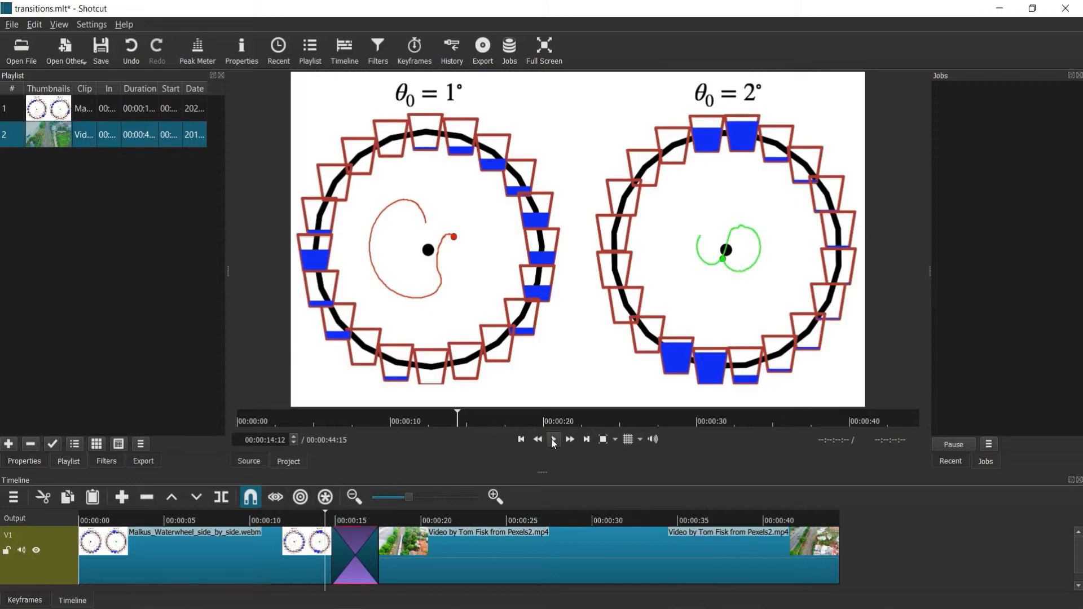
{"action": "left_click", "coordinate": [552, 439]}
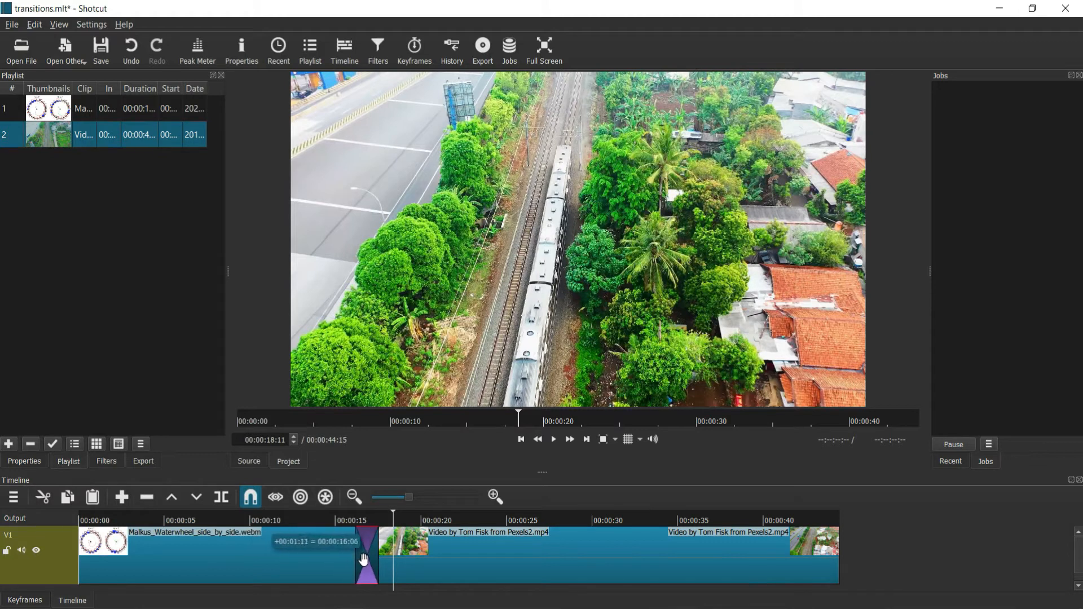
Resize the crossfade to span about 15-17 s and show a frame midway through.
{"action": "left_click_drag", "start_coordinate": [366, 558], "coordinate": [376, 553]}
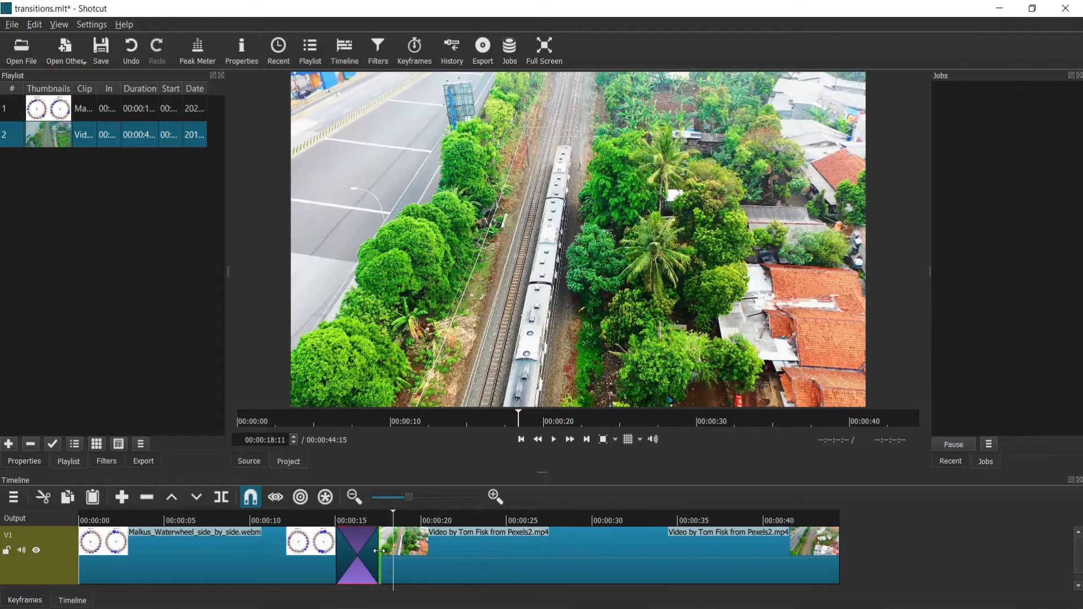
{"action": "left_click", "coordinate": [358, 553]}
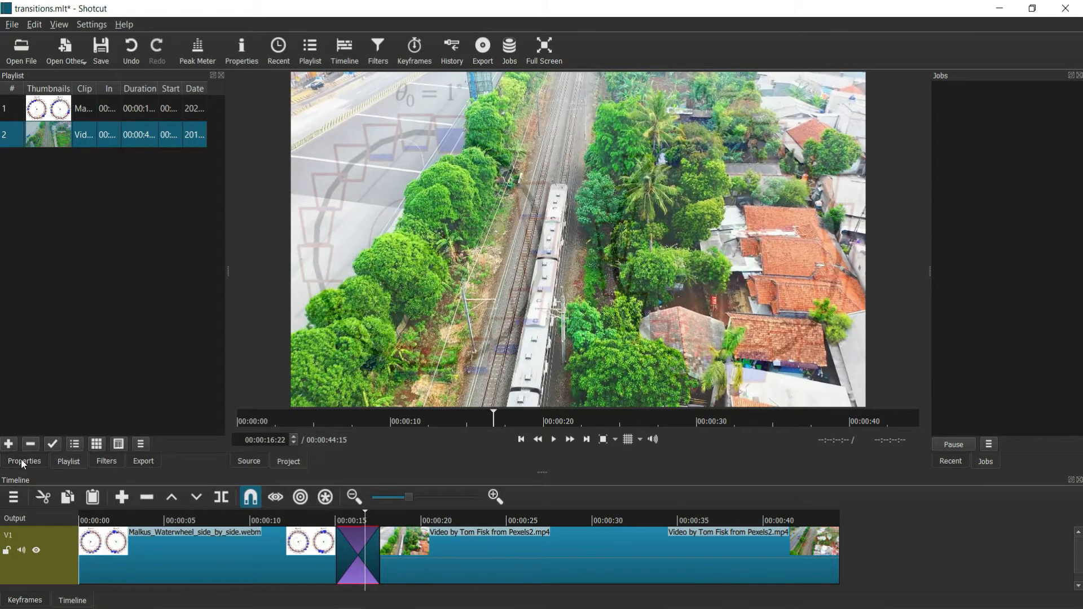
{"action": "mouse_move", "coordinate": [107, 458]}
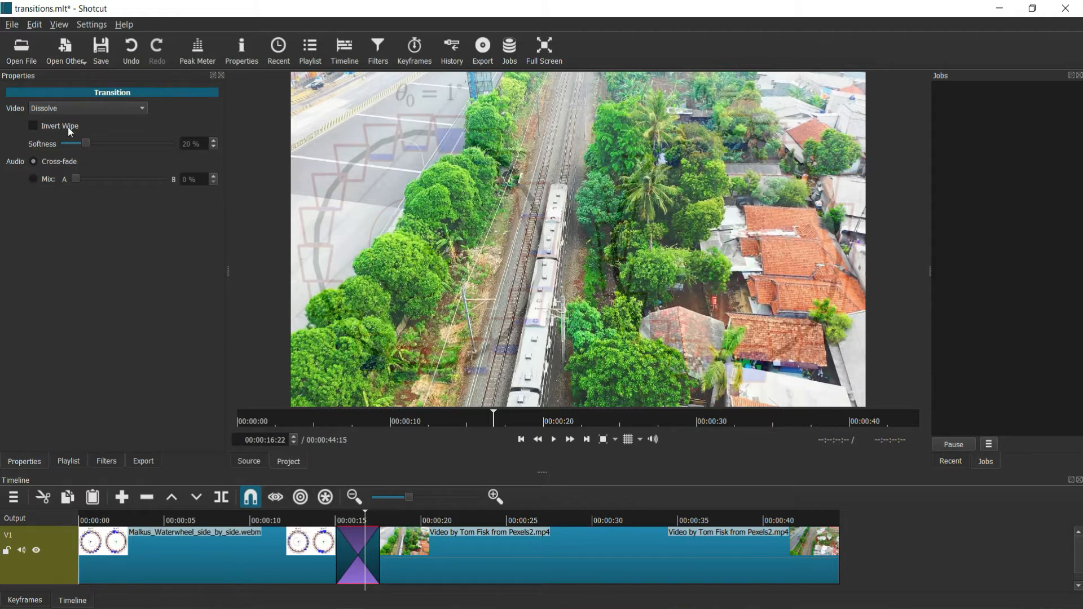
Change the transition's video style from dissolve to the Barn V Up wipe.
{"action": "left_click", "coordinate": [207, 543]}
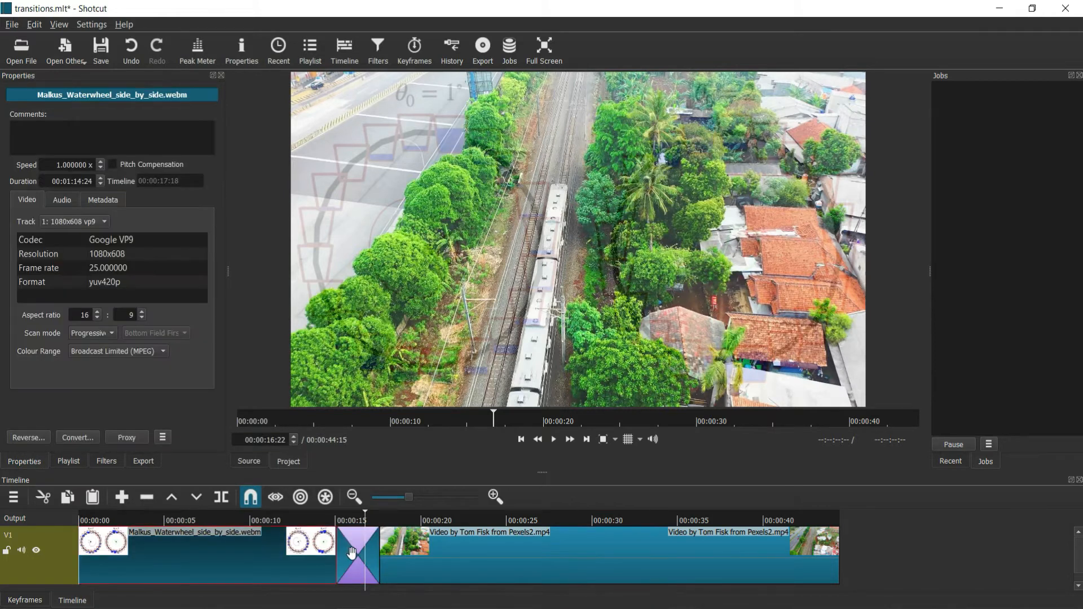
{"action": "left_click", "coordinate": [357, 553]}
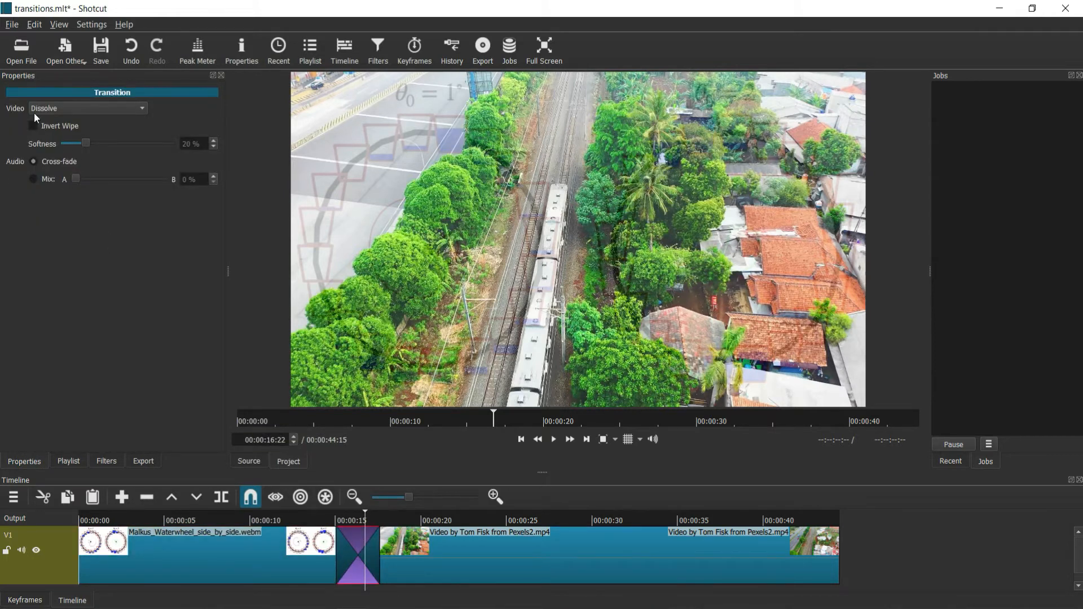
{"action": "left_click", "coordinate": [86, 109]}
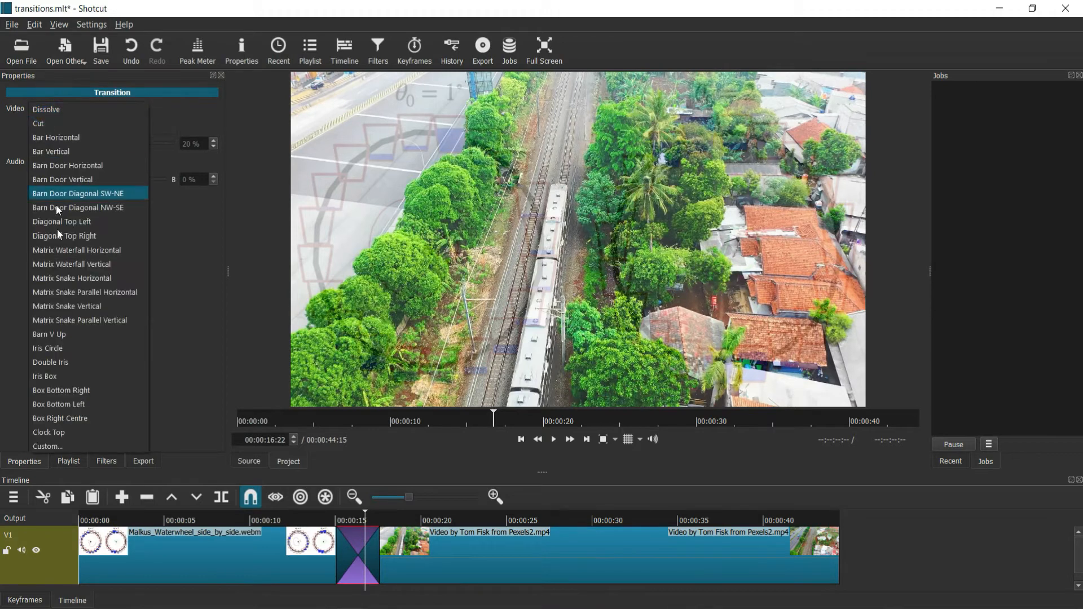
{"action": "mouse_move", "coordinate": [73, 404]}
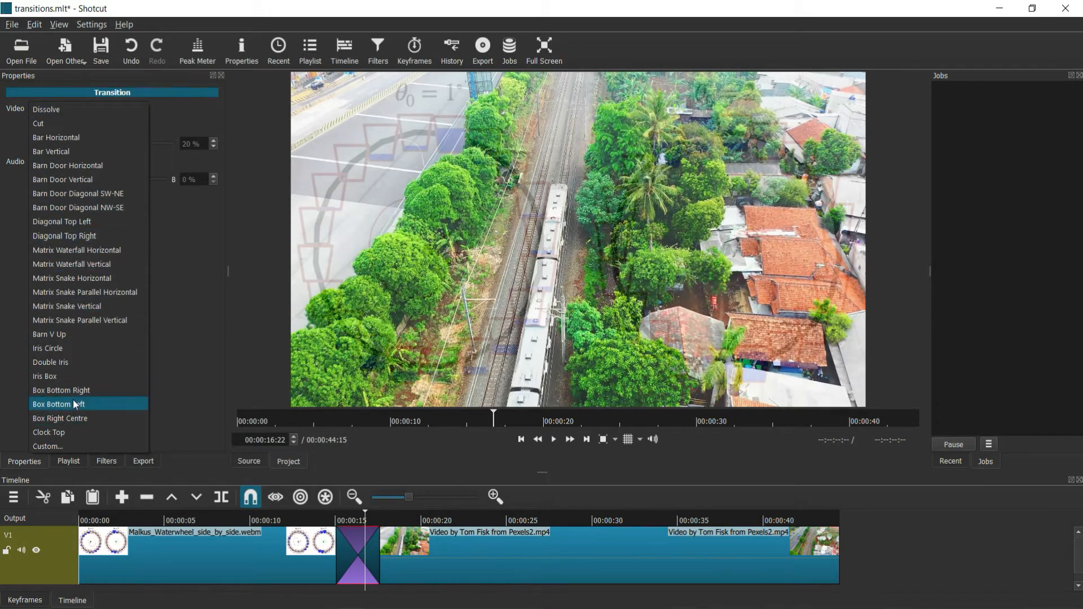
{"action": "left_click", "coordinate": [48, 335]}
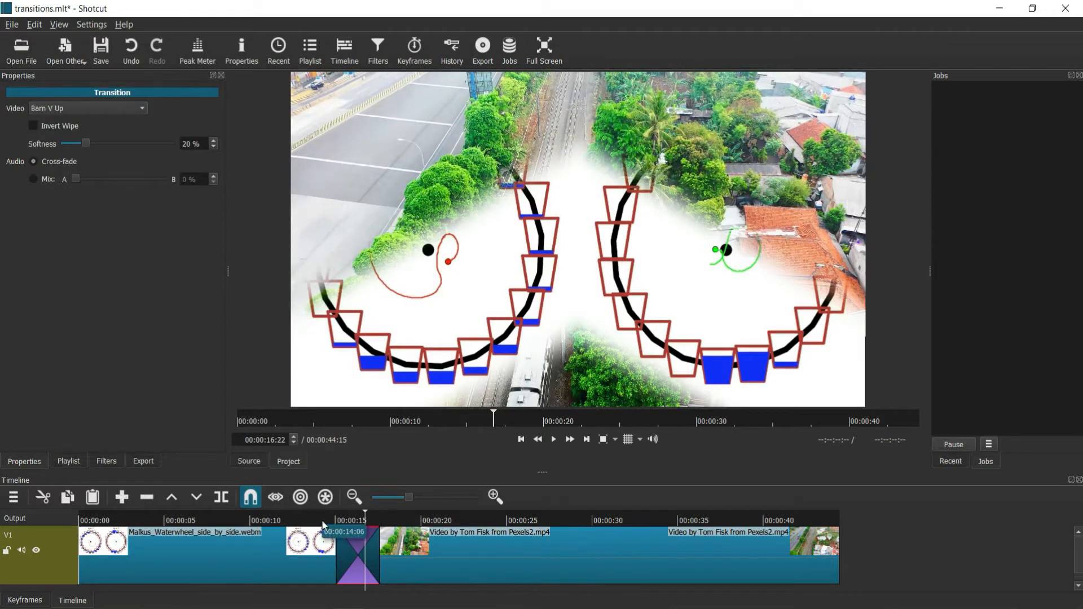
Play back the Barn V Up wipe from the transition start, then stop.
{"action": "left_click", "coordinate": [553, 439]}
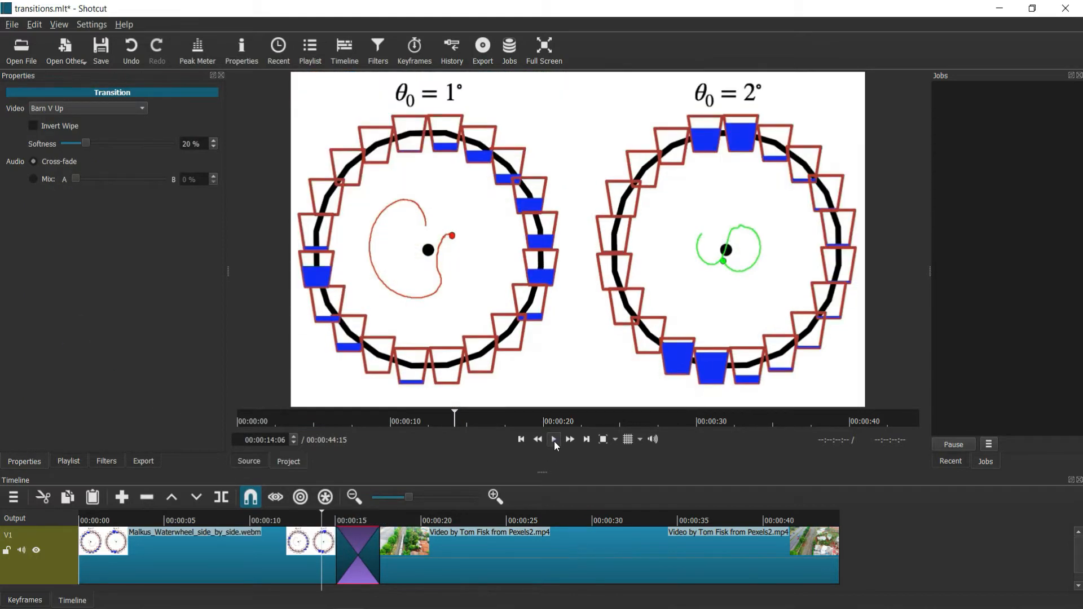
{"action": "left_click", "coordinate": [553, 439]}
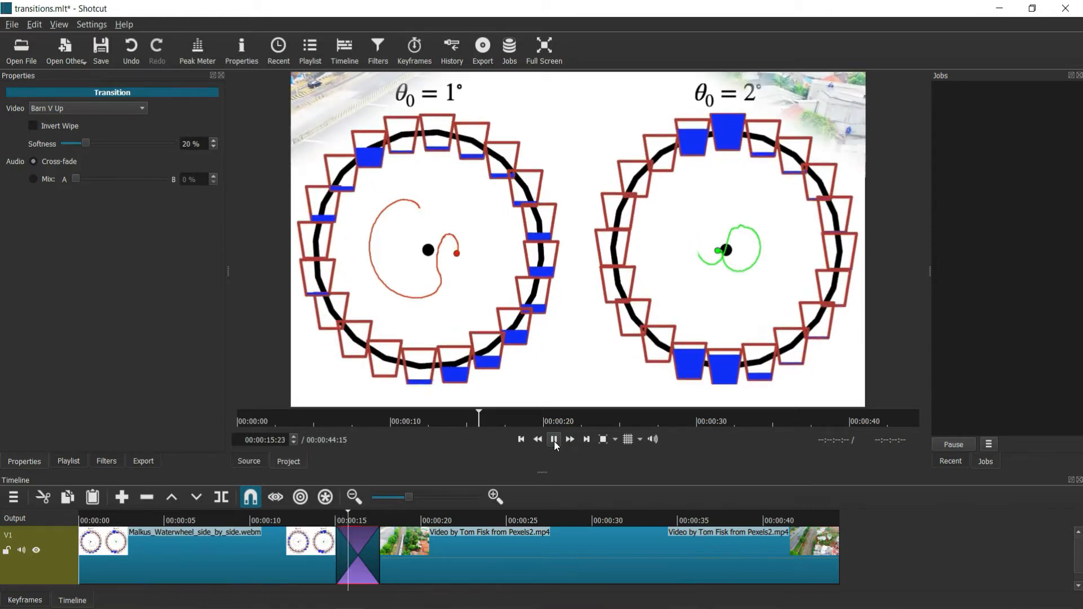
{"action": "left_click", "coordinate": [553, 439]}
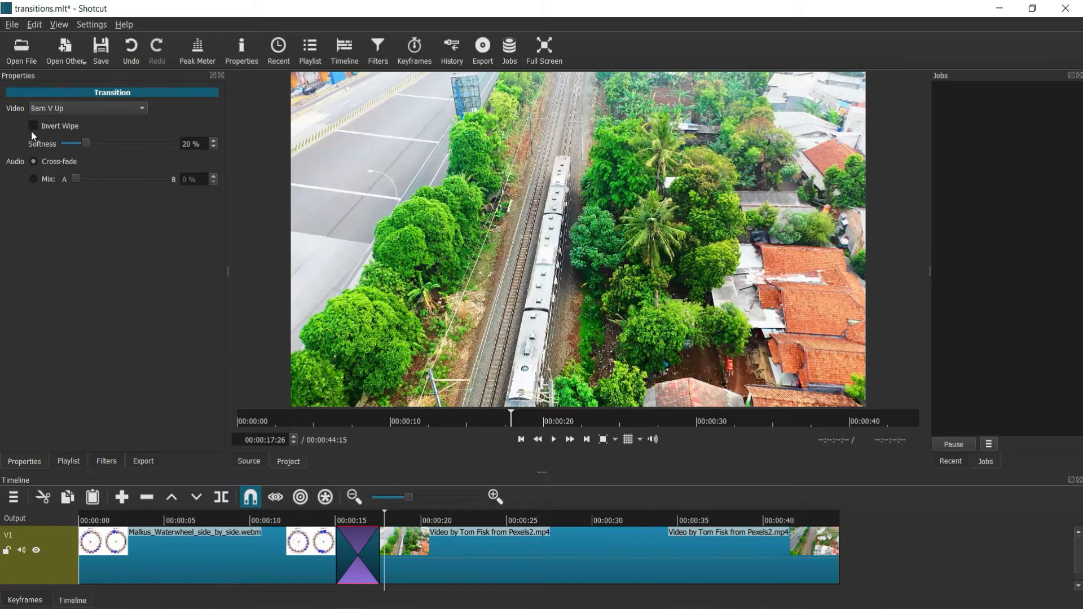
{"action": "mouse_move", "coordinate": [33, 125]}
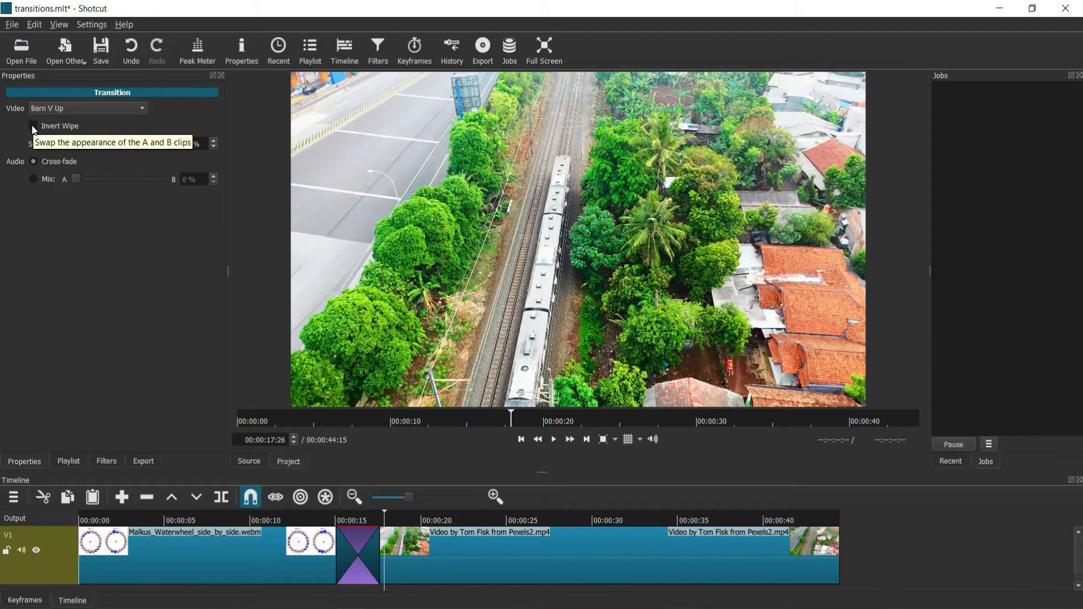
Switch to an inverted Bar Vertical wipe at 20% softness and preview it.
{"action": "left_click", "coordinate": [87, 107]}
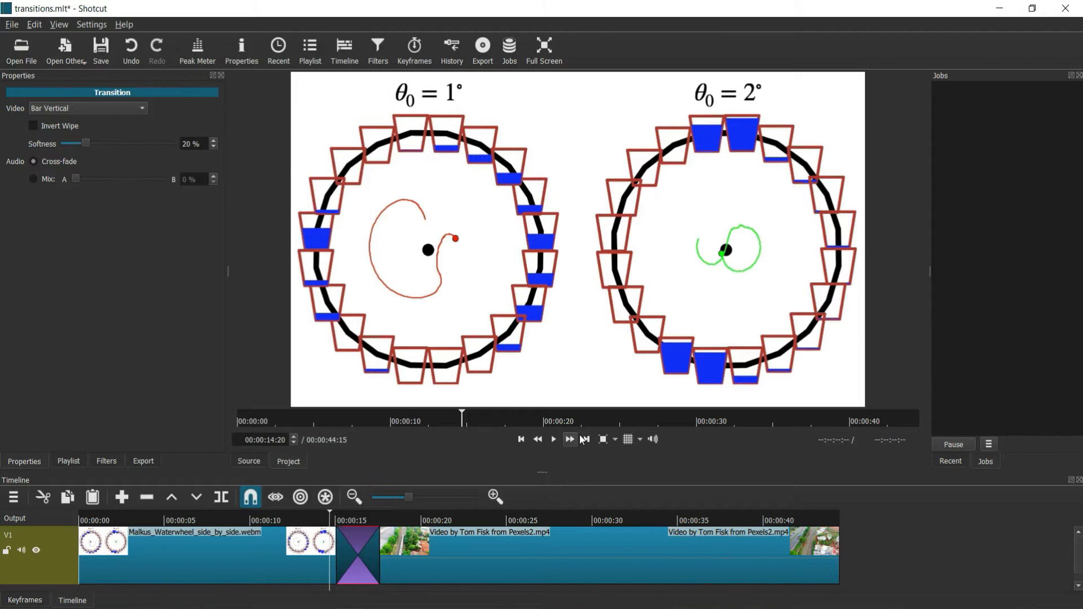
{"action": "left_click", "coordinate": [552, 439]}
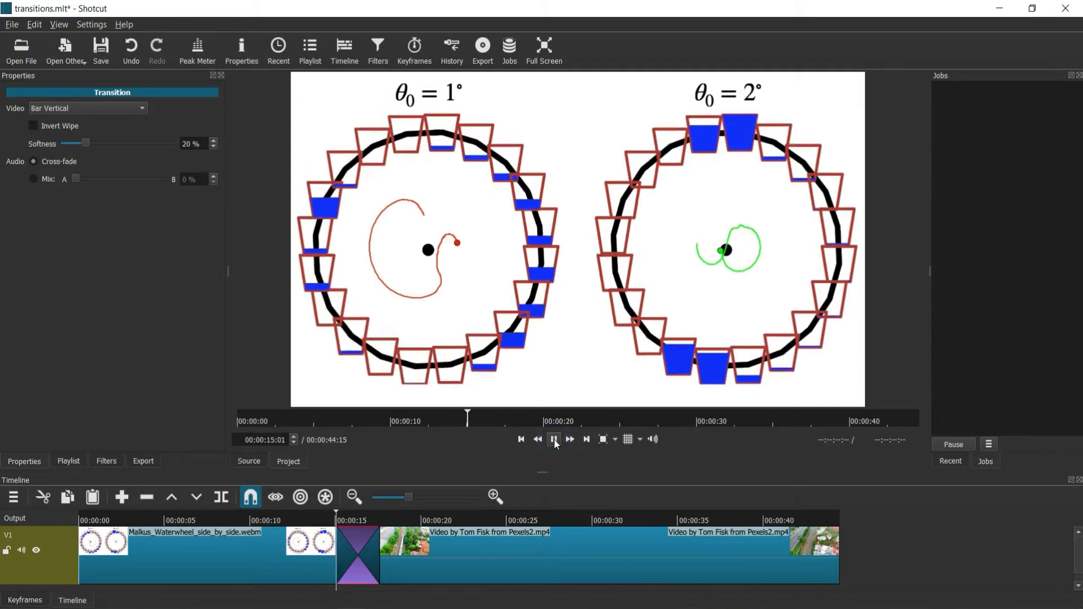
{"action": "left_click", "coordinate": [554, 438]}
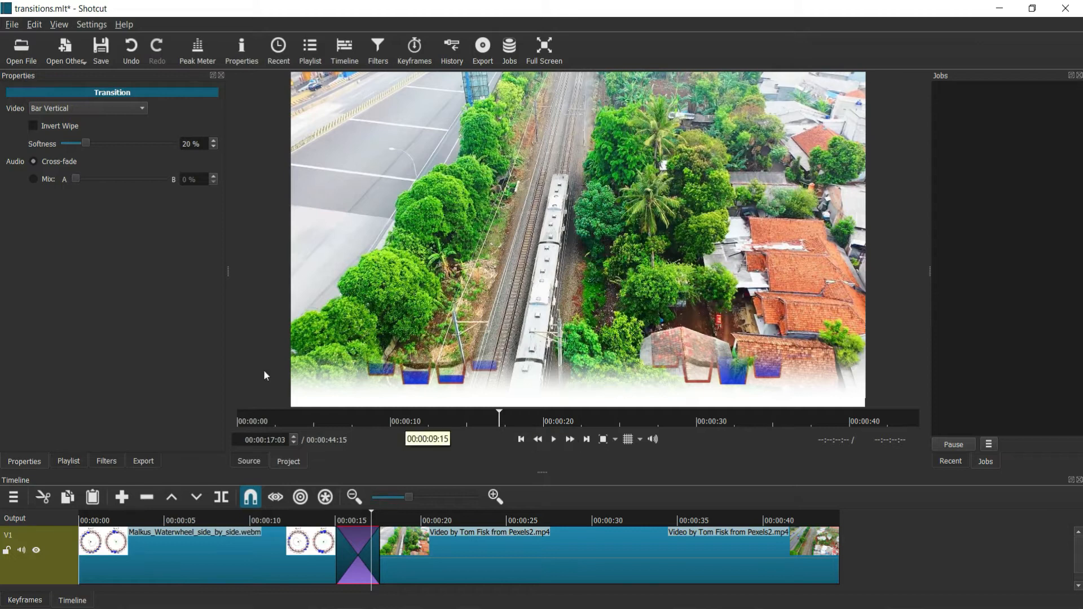
{"action": "left_click", "coordinate": [33, 125]}
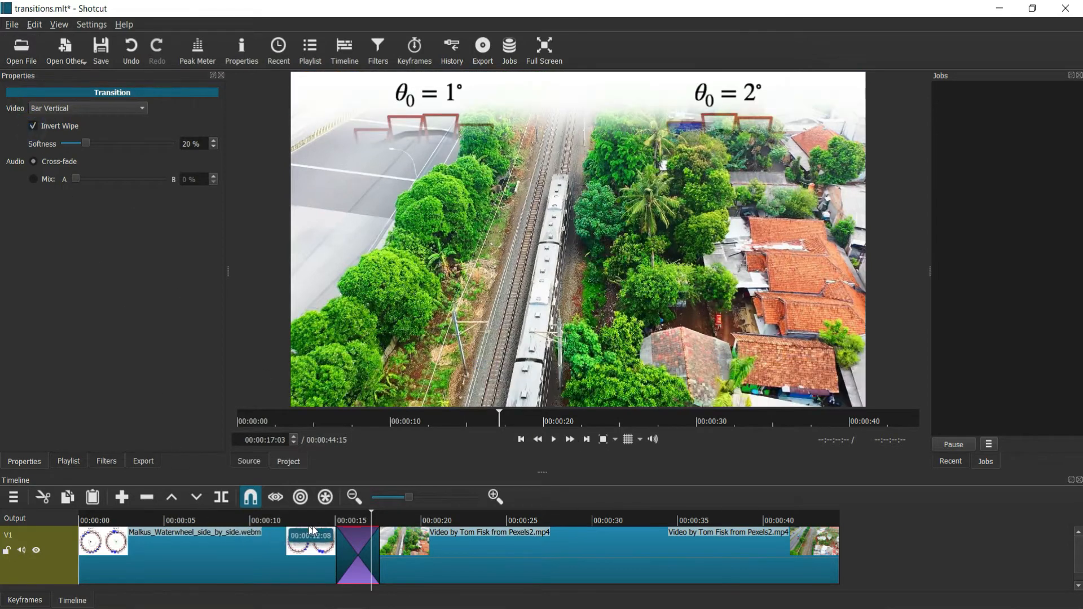
{"action": "left_click", "coordinate": [553, 439]}
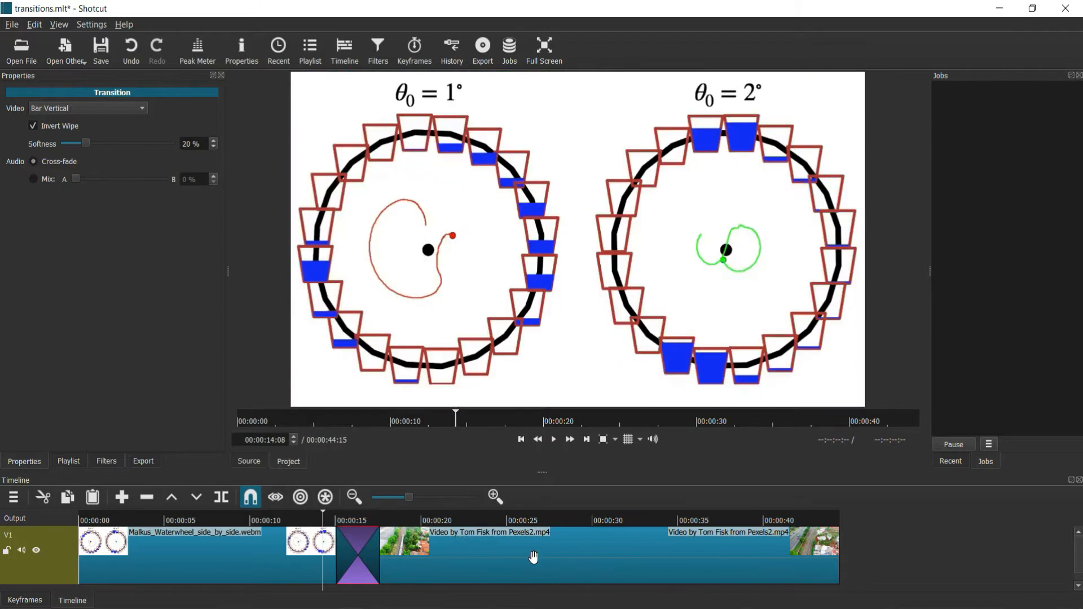
Preview the bar wipe at 0% softness, then raise softness to 100% and replay.
{"action": "left_click_drag", "start_coordinate": [86, 143], "coordinate": [77, 142]}
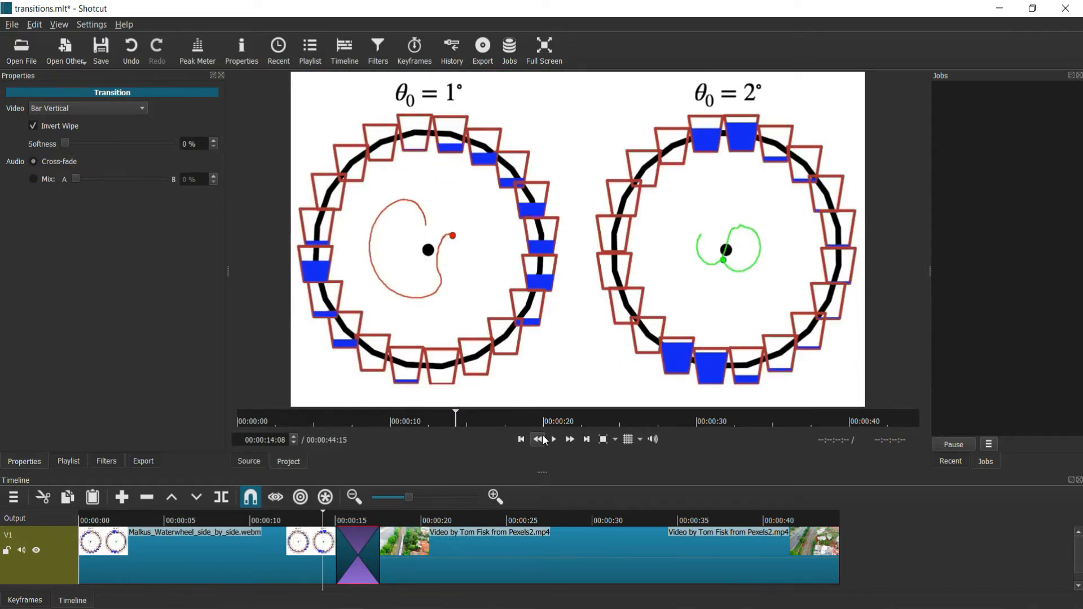
{"action": "left_click", "coordinate": [553, 439]}
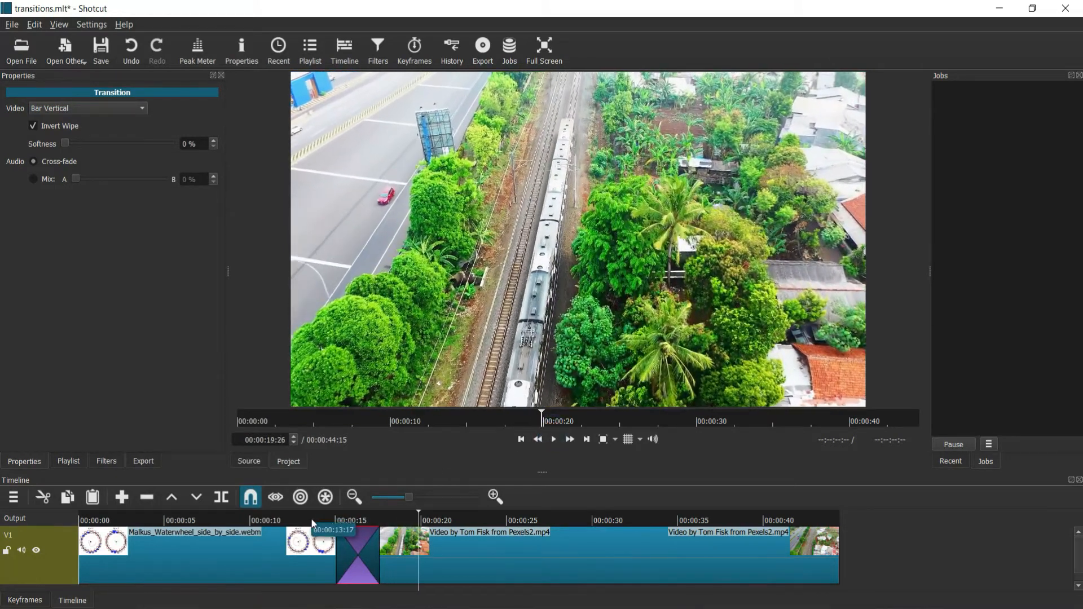
{"action": "left_click_drag", "start_coordinate": [65, 143], "coordinate": [89, 143]}
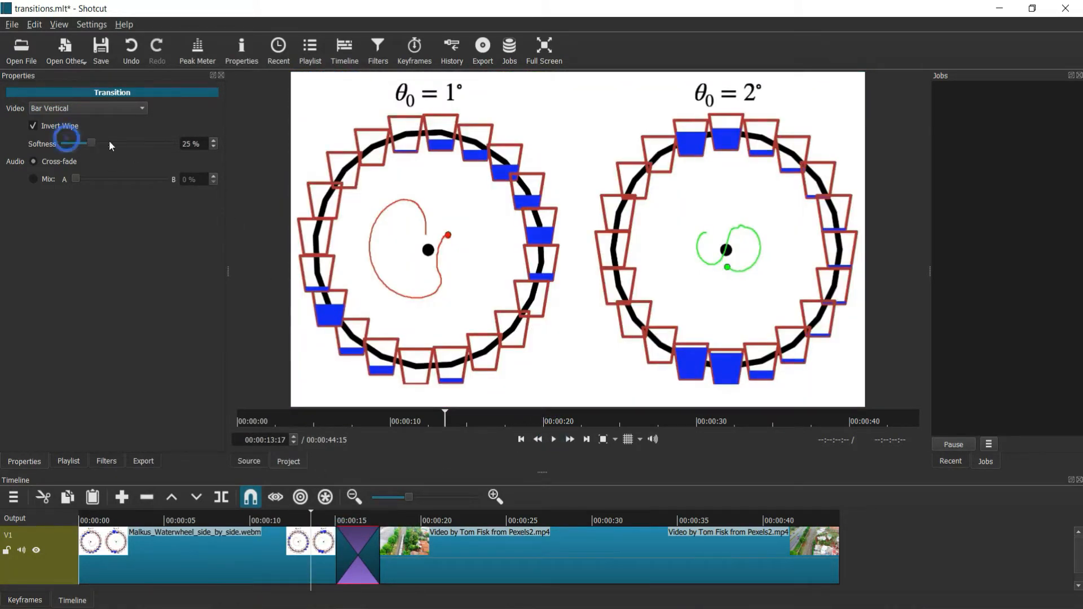
{"action": "left_click_drag", "start_coordinate": [90, 143], "coordinate": [170, 143]}
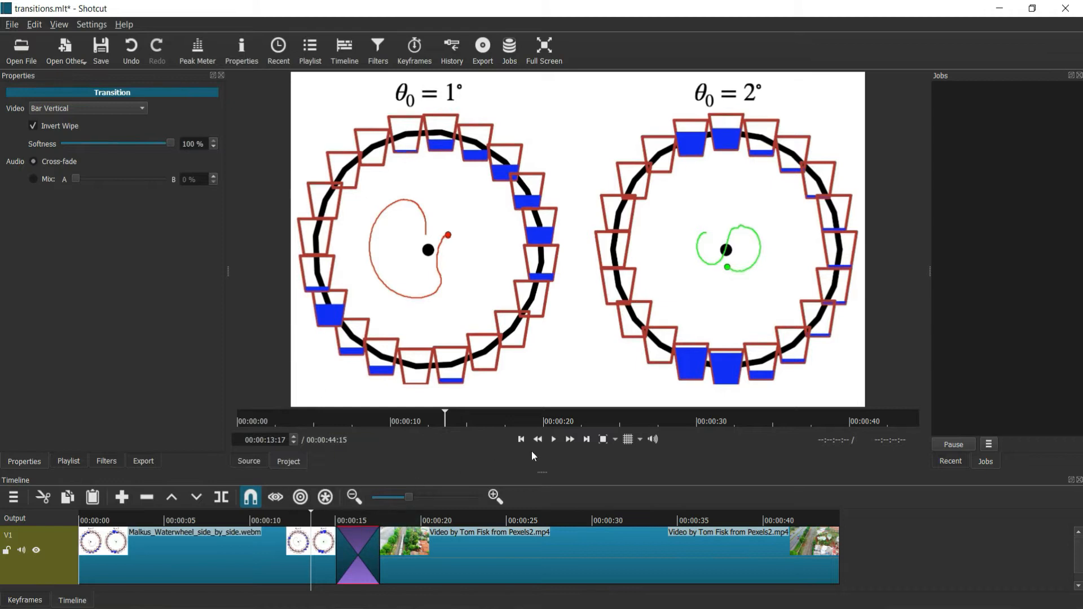
{"action": "left_click", "coordinate": [553, 439]}
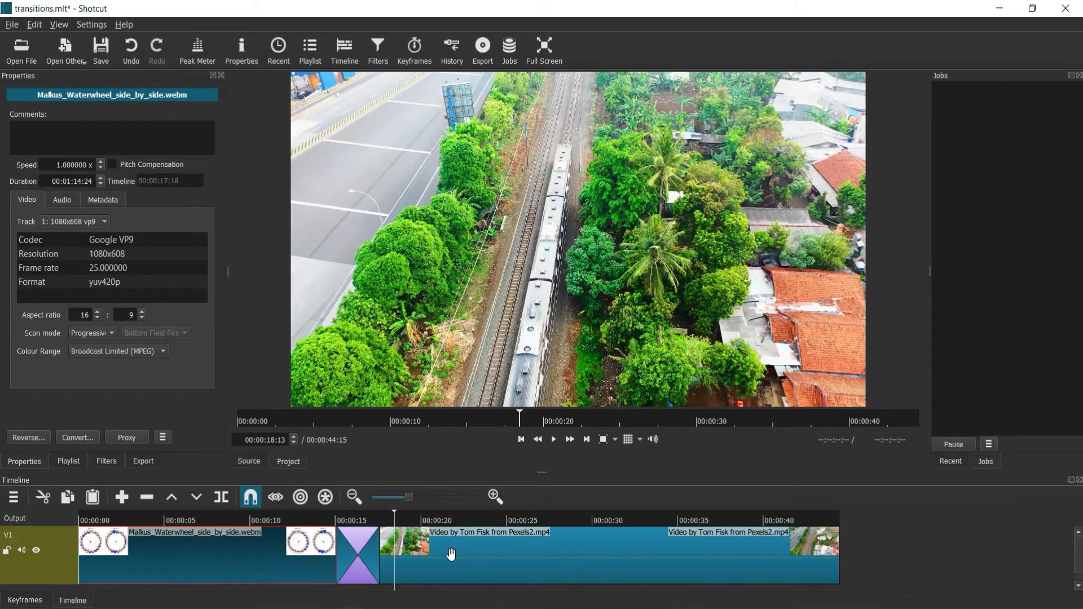
Set the transition audio to Mix, pushed fully to clip B.
{"action": "left_click", "coordinate": [357, 552]}
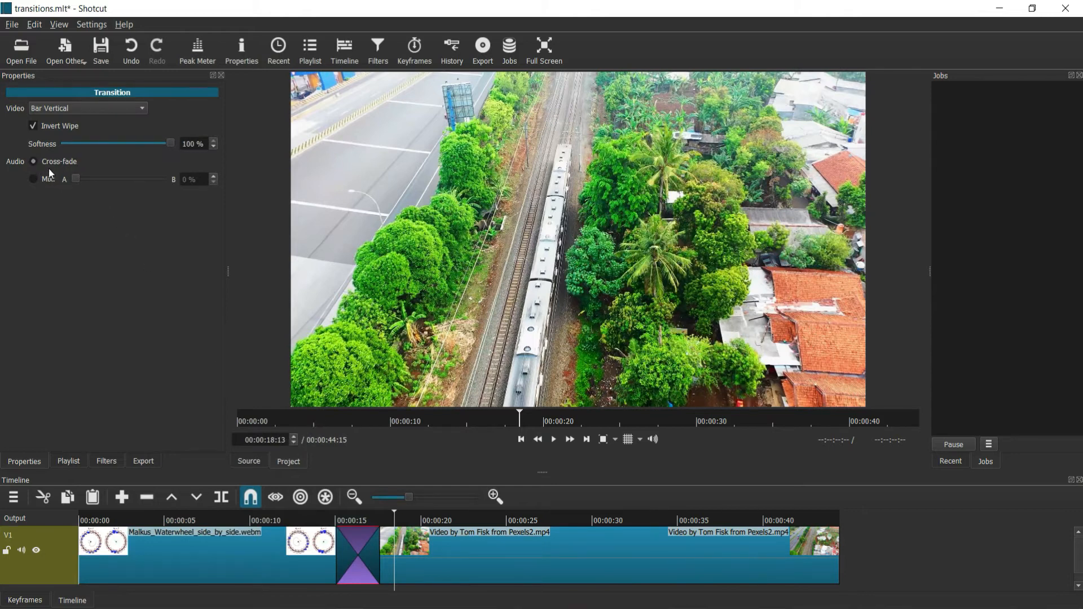
{"action": "left_click", "coordinate": [32, 179]}
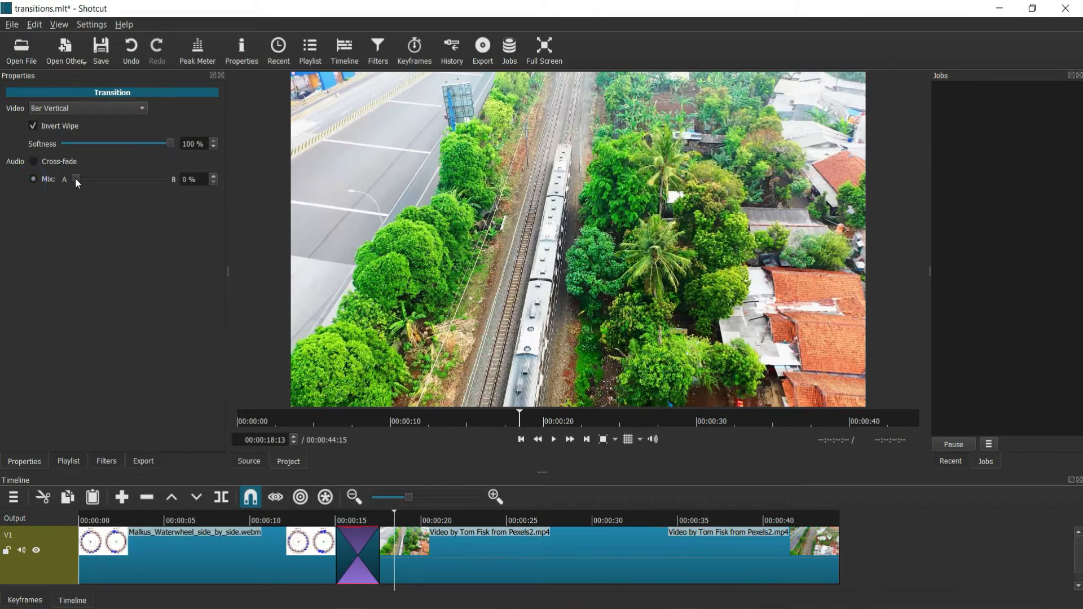
{"action": "left_click_drag", "start_coordinate": [77, 179], "coordinate": [162, 179]}
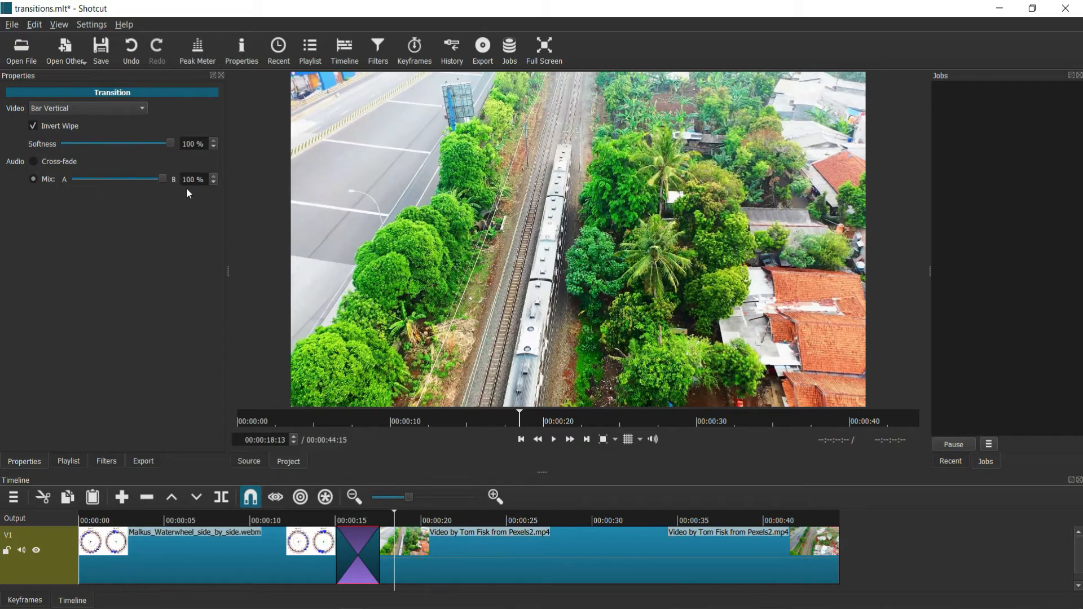
{"action": "mouse_move", "coordinate": [193, 225]}
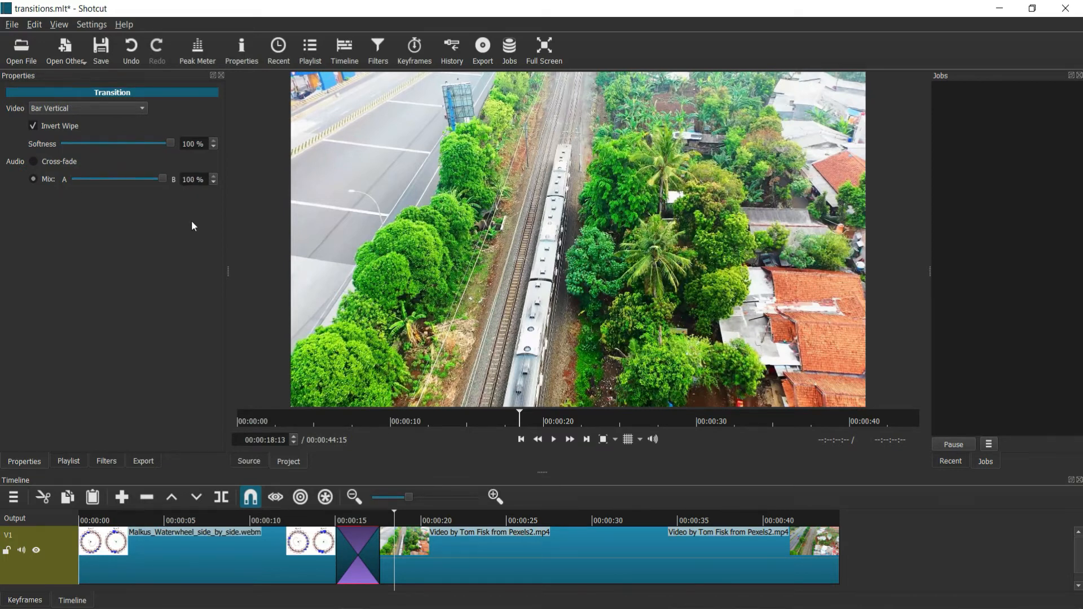
{"action": "mouse_move", "coordinate": [308, 565]}
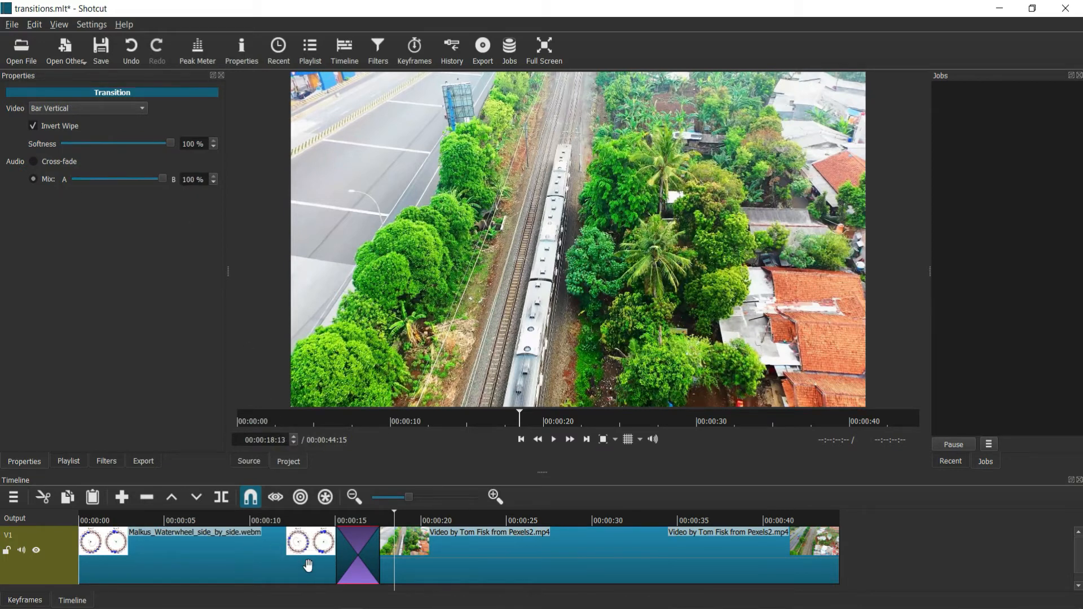
{"action": "mouse_move", "coordinate": [314, 580]}
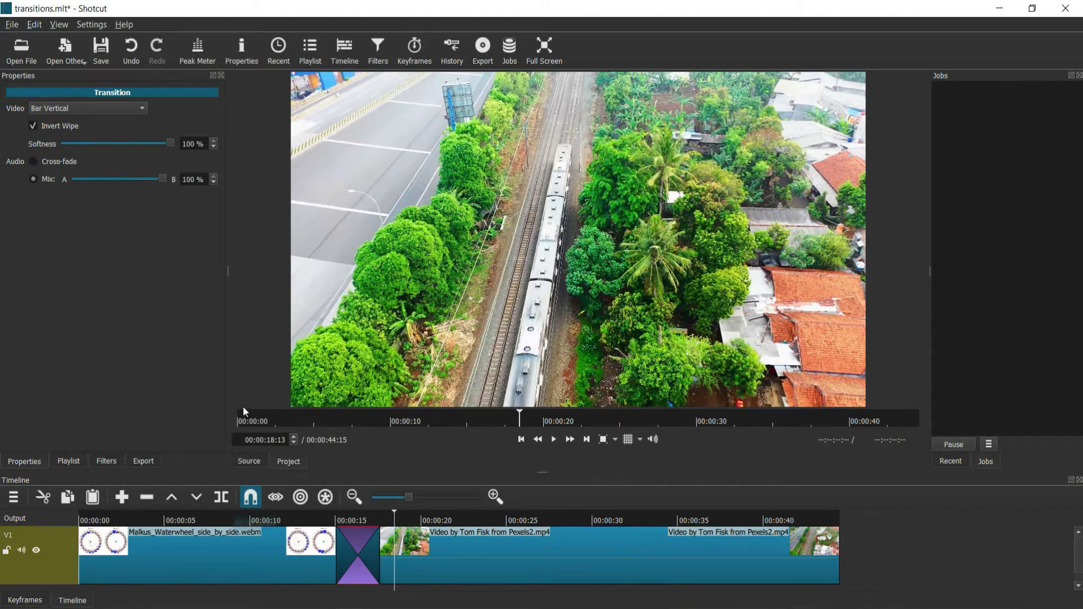
{"action": "mouse_move", "coordinate": [176, 196]}
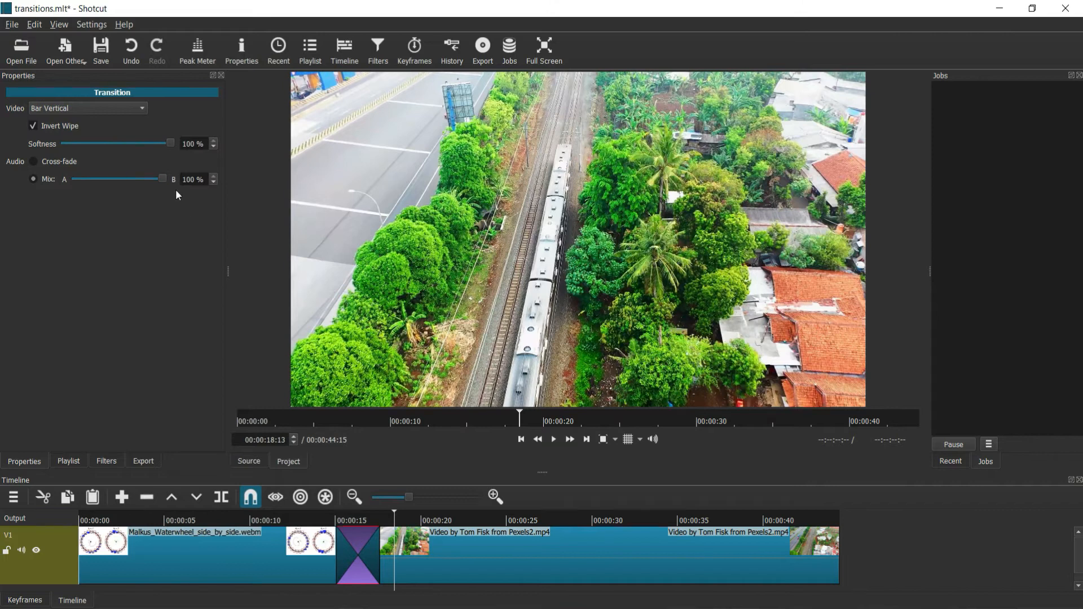
{"action": "mouse_move", "coordinate": [450, 578]}
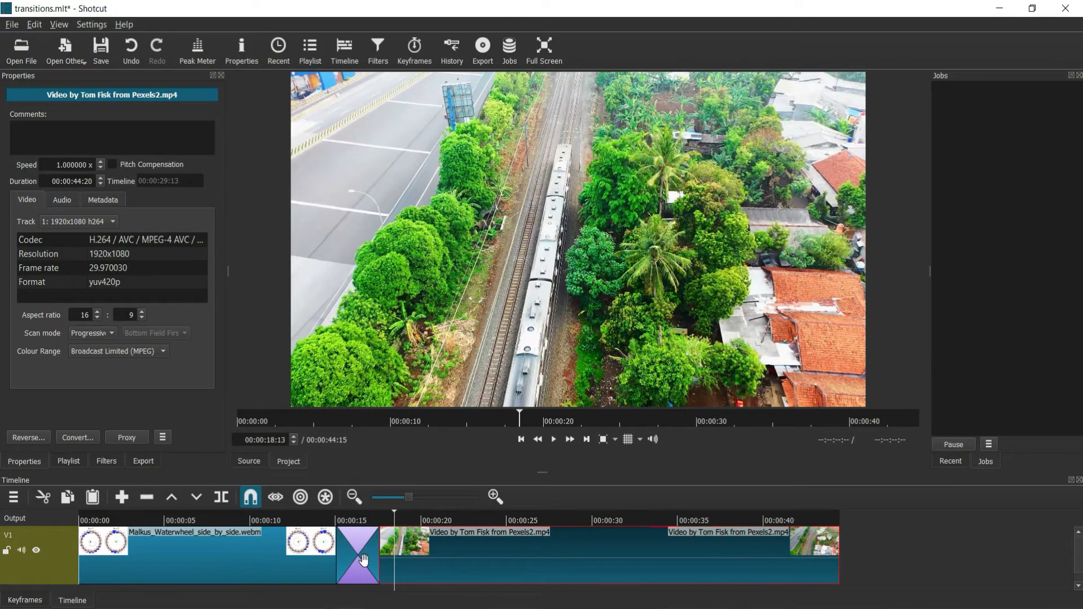
Settle the mix level at 50% and return transition audio to cross-fade.
{"action": "left_click", "coordinate": [357, 553]}
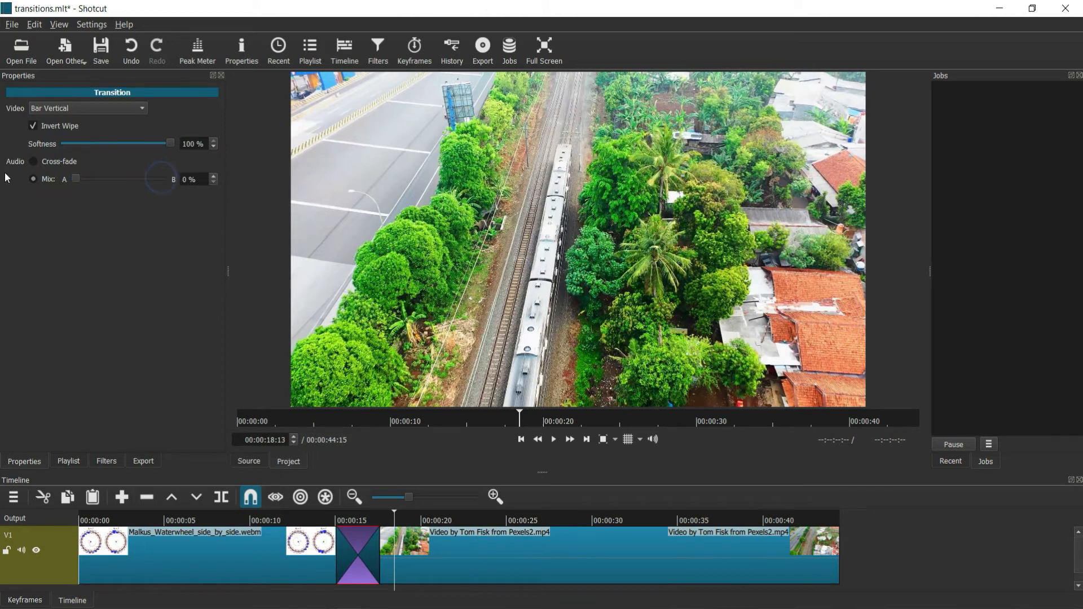
{"action": "mouse_move", "coordinate": [136, 333]}
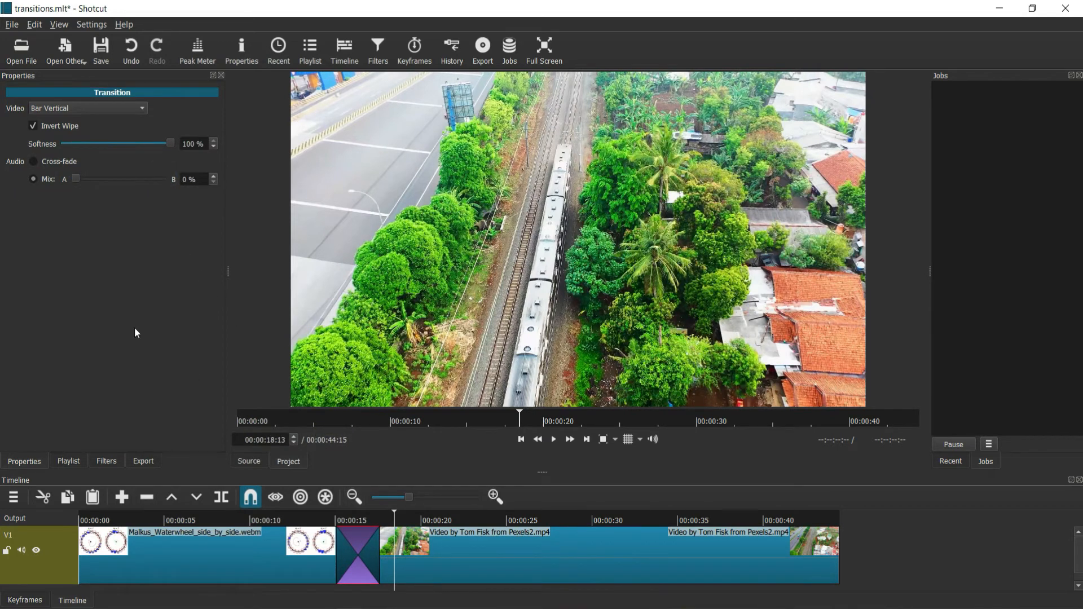
{"action": "left_click_drag", "start_coordinate": [76, 178], "coordinate": [114, 178]}
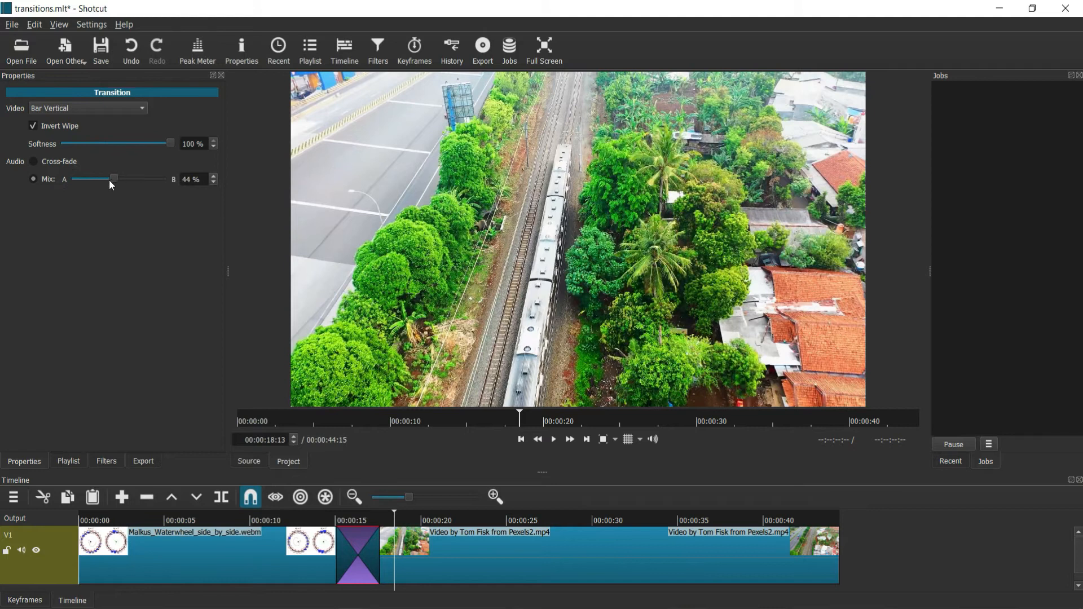
{"action": "left_click_drag", "start_coordinate": [114, 178], "coordinate": [122, 179]}
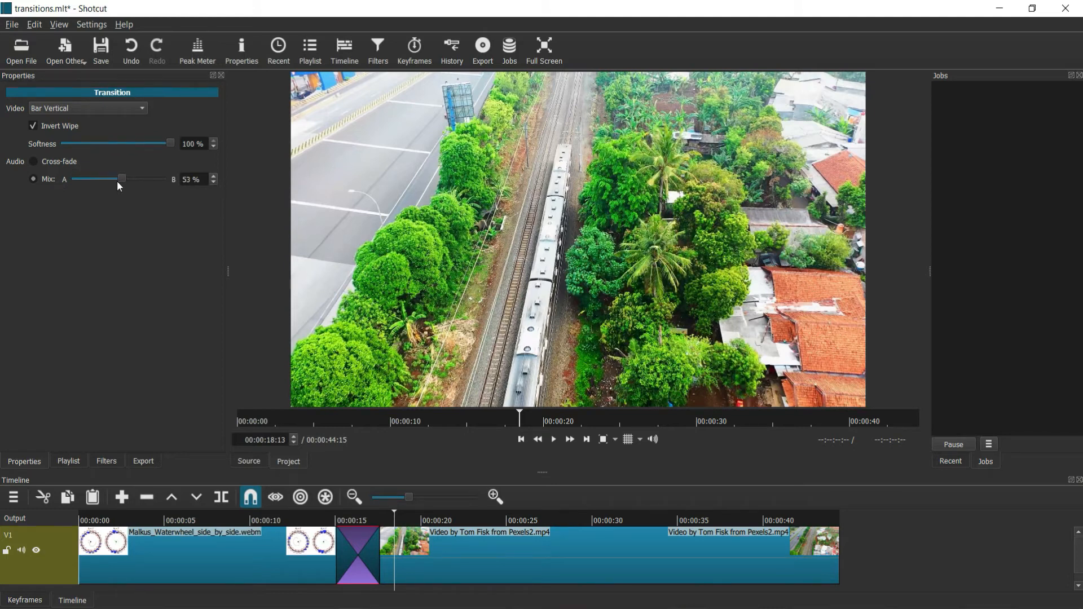
{"action": "left_click_drag", "start_coordinate": [123, 179], "coordinate": [119, 179]}
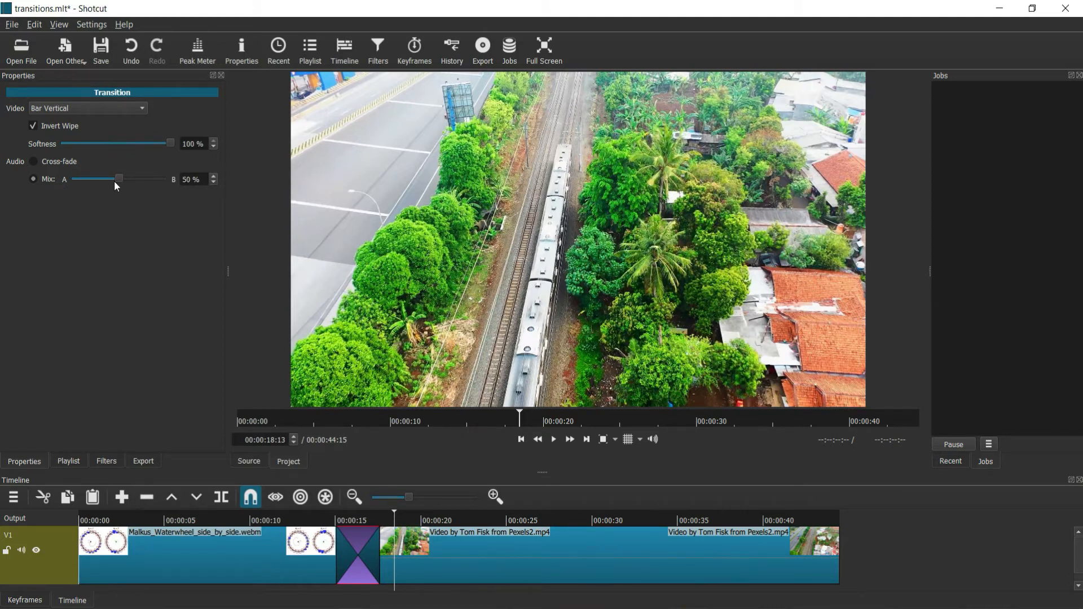
{"action": "left_click", "coordinate": [33, 162]}
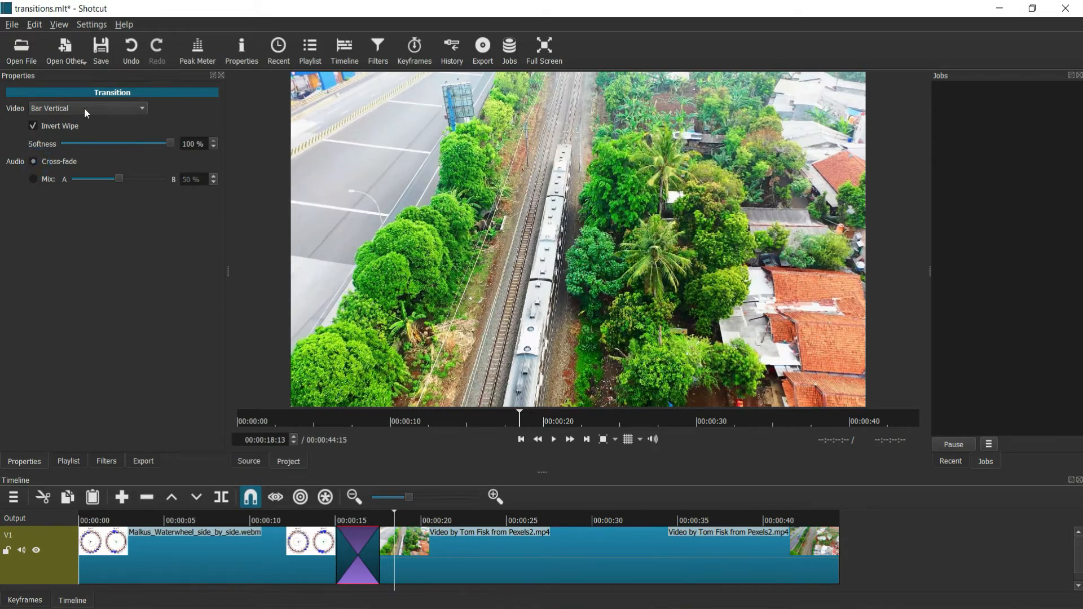
{"action": "left_click", "coordinate": [87, 108]}
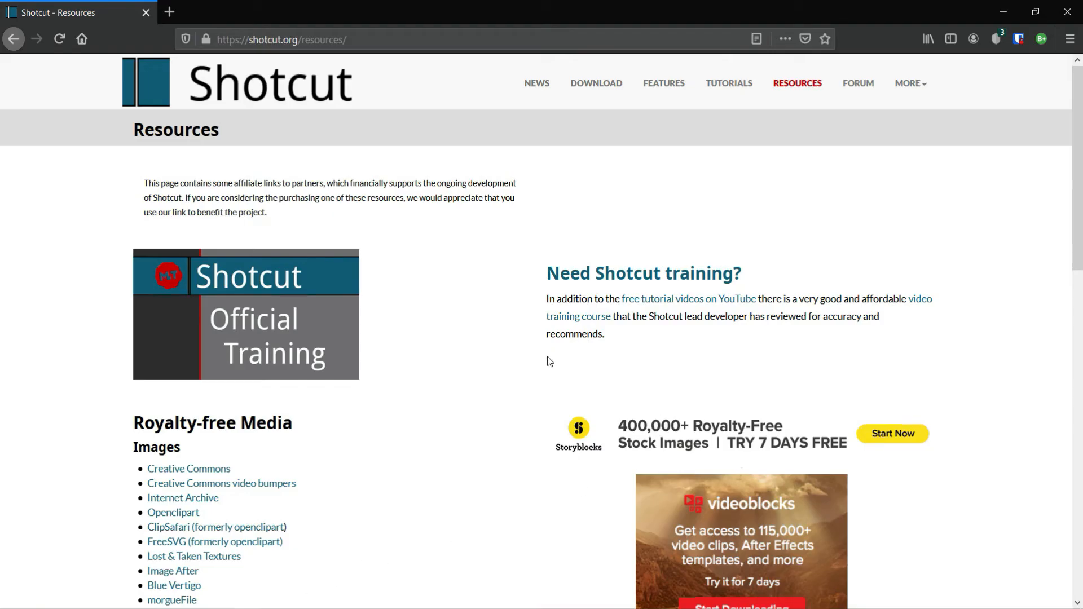
{"action": "mouse_move", "coordinate": [378, 109]}
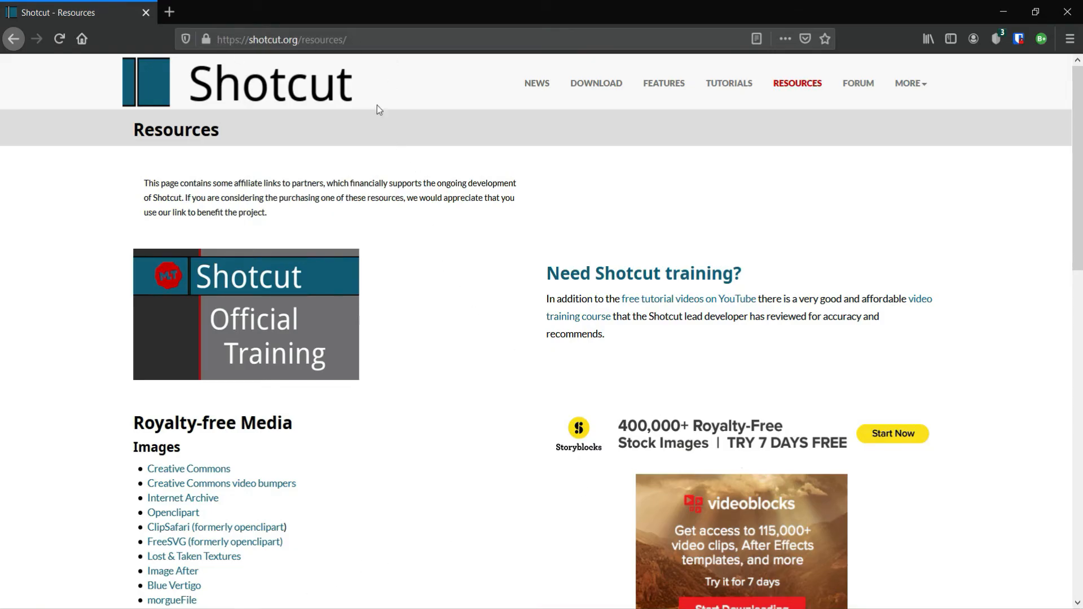
{"action": "mouse_move", "coordinate": [399, 268]}
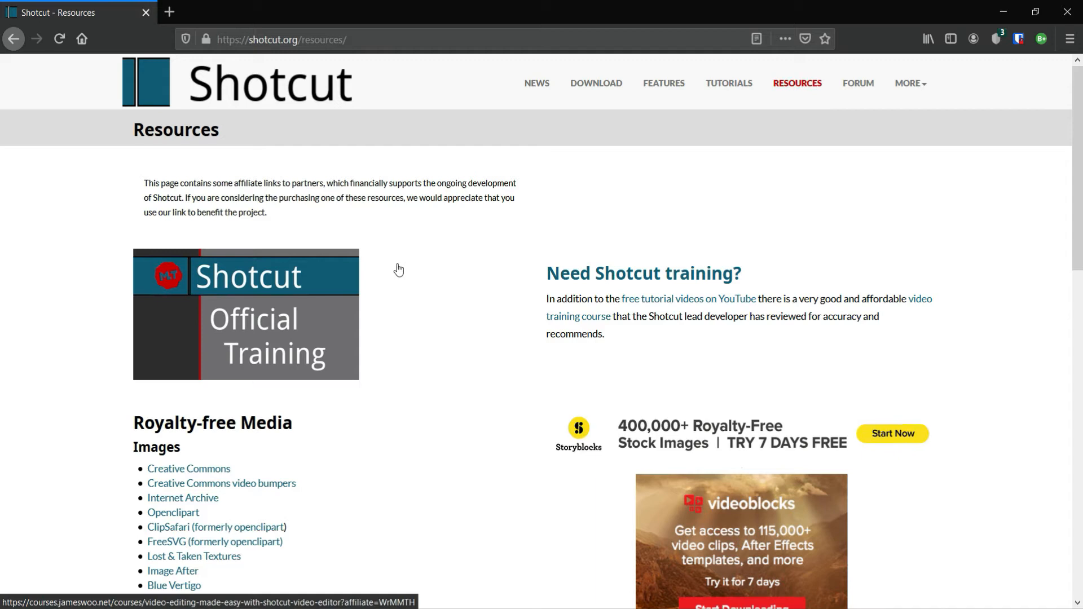
Scroll to Transitions on the Resources page and open the GitHub luma repository.
{"action": "scroll", "scroll_direction": "down", "scroll_amount": 3}
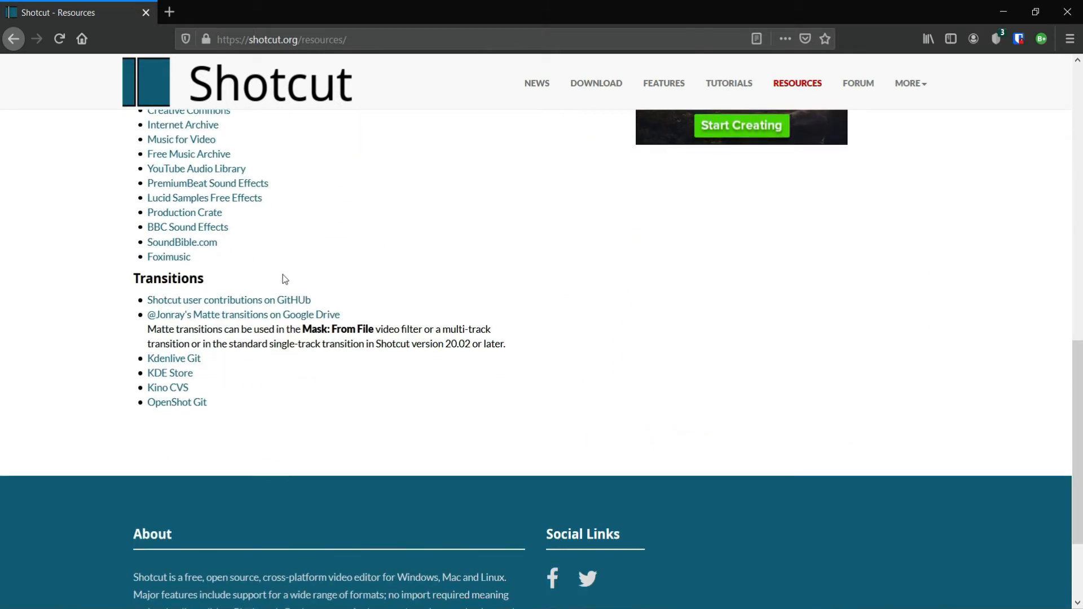
{"action": "scroll", "scroll_direction": "up", "scroll_amount": 3}
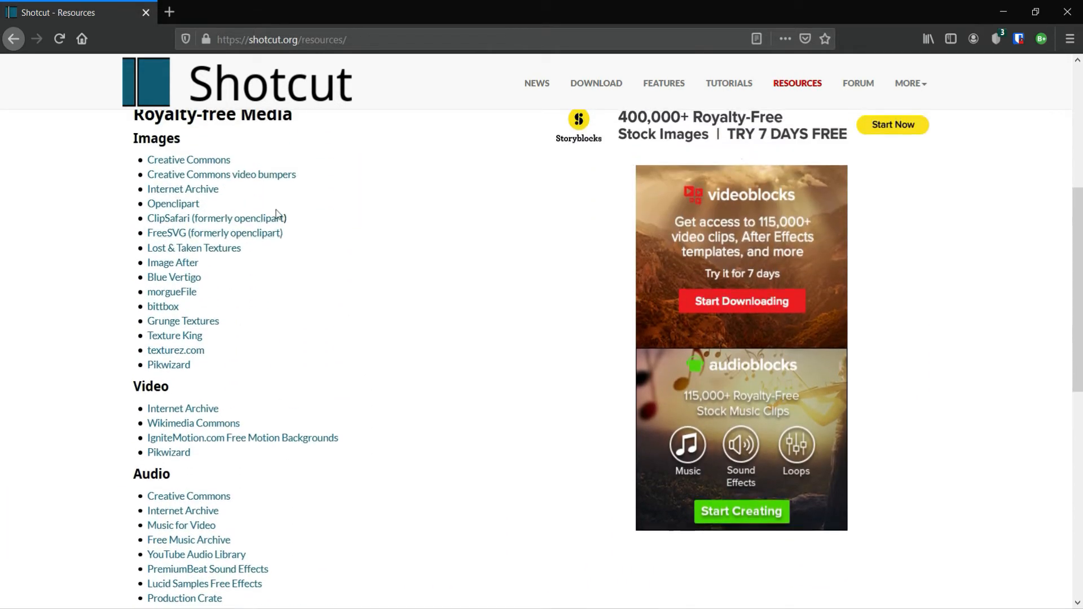
{"action": "scroll", "scroll_direction": "down", "scroll_amount": 3}
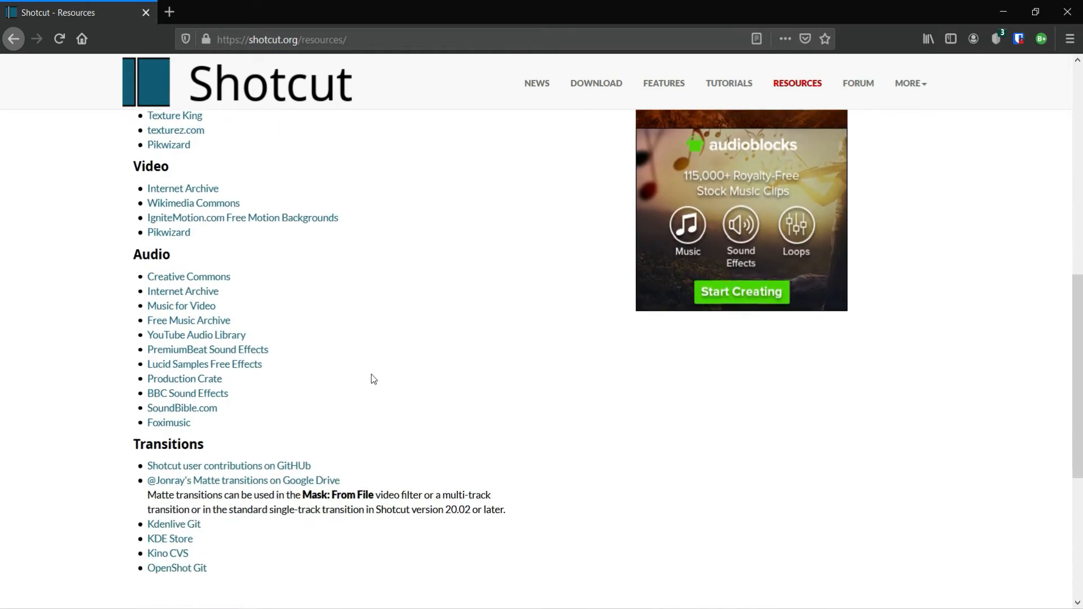
{"action": "scroll", "scroll_direction": "down", "scroll_amount": 3}
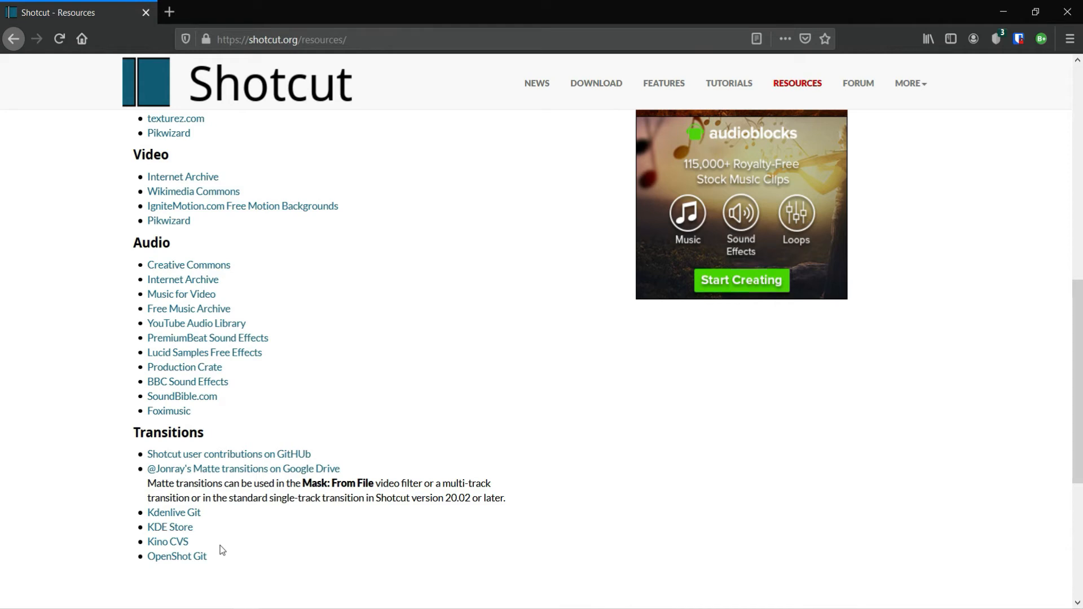
{"action": "left_click", "coordinate": [228, 454]}
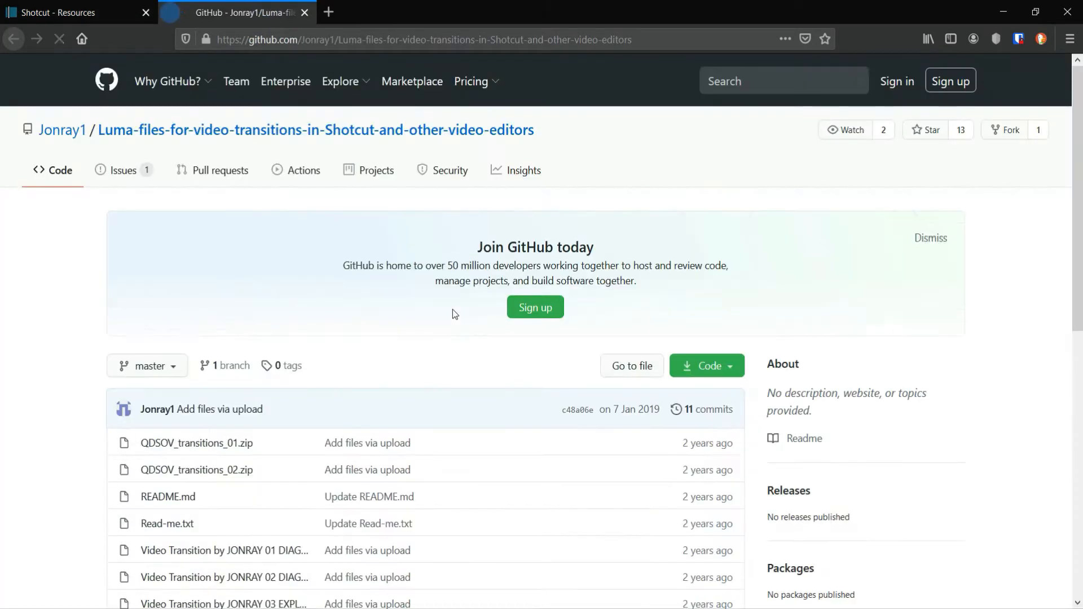
Download QDSOV_transitions_02.zip from the luma transitions repository.
{"action": "scroll", "scroll_direction": "down", "scroll_amount": 3}
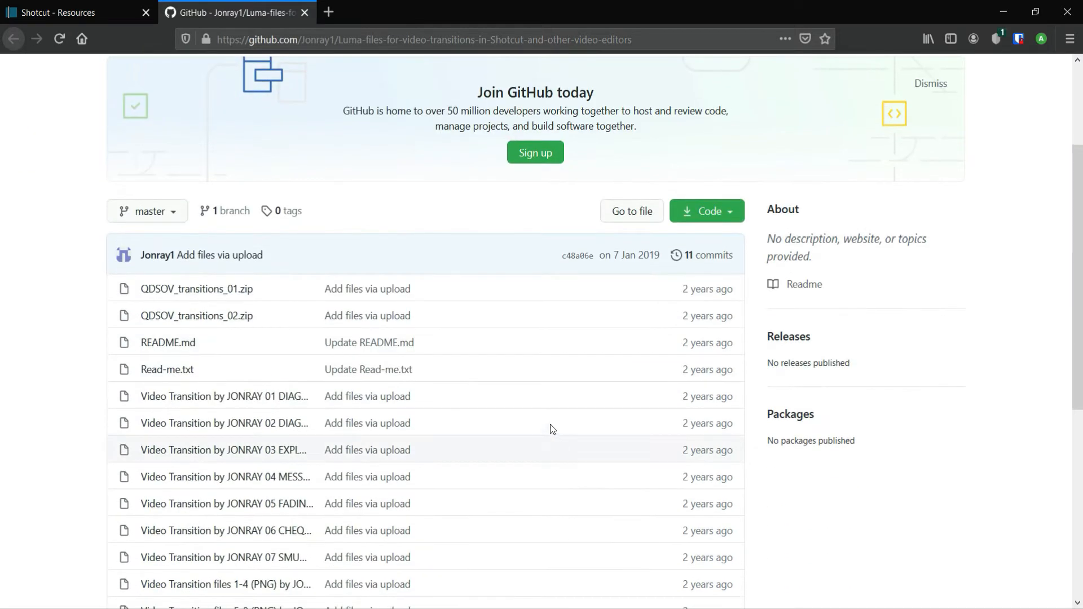
{"action": "scroll", "scroll_direction": "down", "scroll_amount": 3}
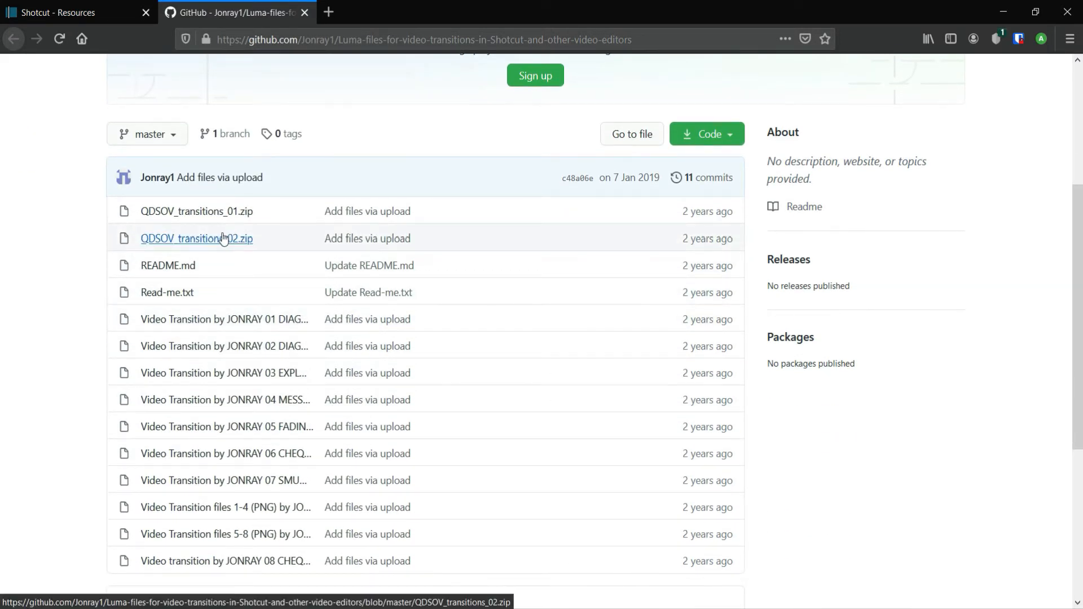
{"action": "left_click", "coordinate": [196, 238]}
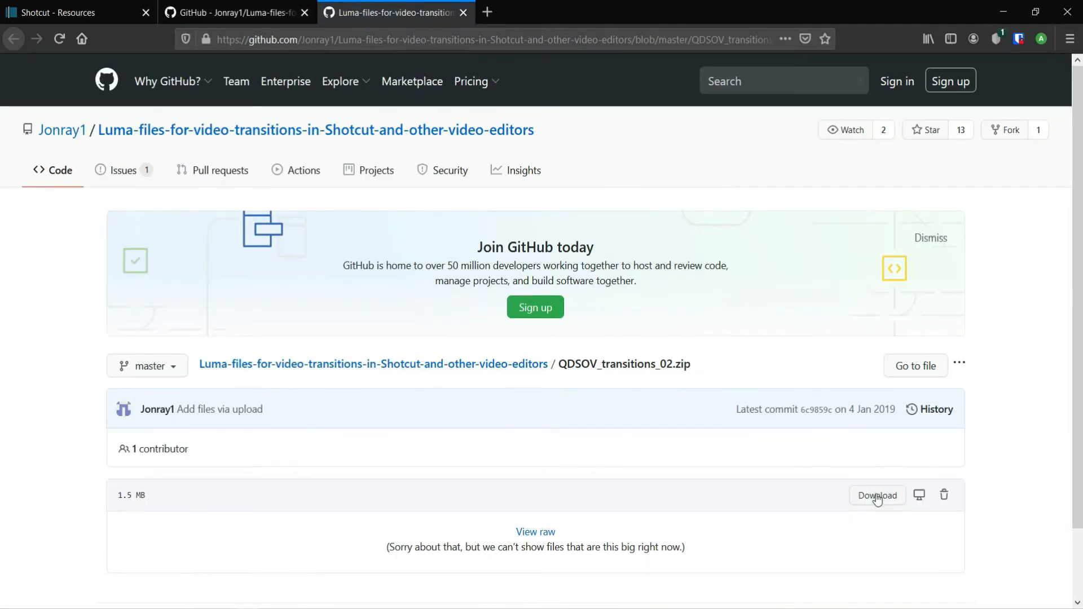
{"action": "left_click", "coordinate": [877, 495]}
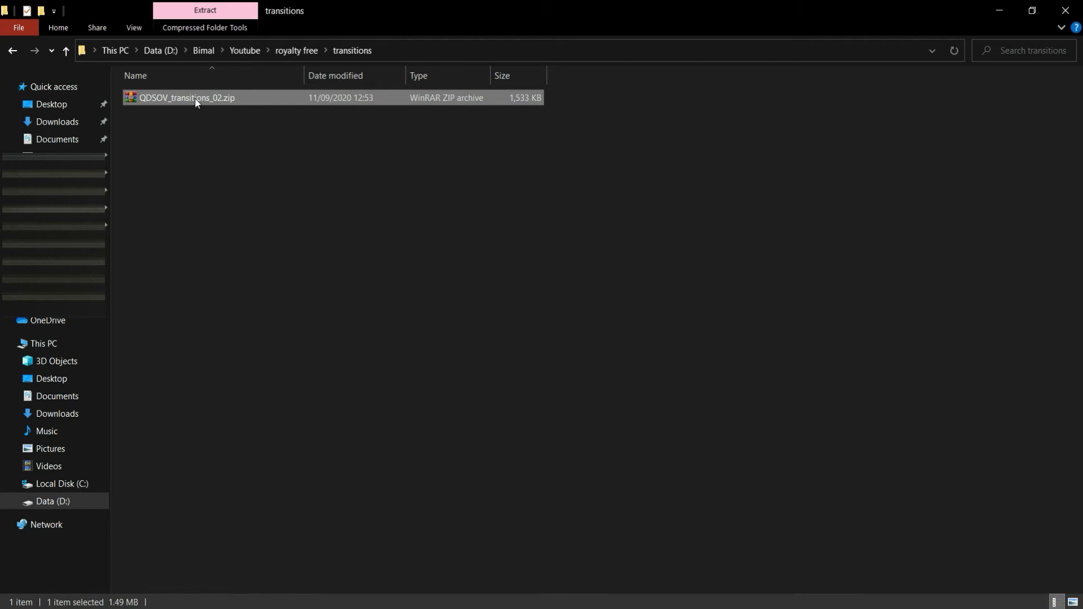
Extract QDSOV_transitions_02.zip with 7-Zip into the transitions folder.
{"action": "right_click", "coordinate": [186, 98]}
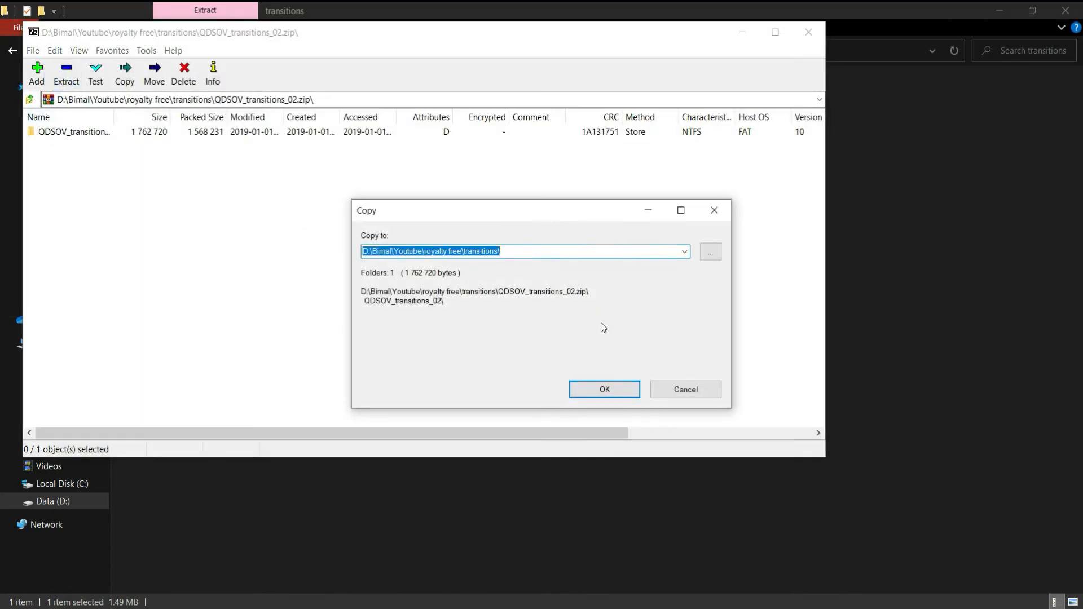
{"action": "left_click", "coordinate": [603, 389]}
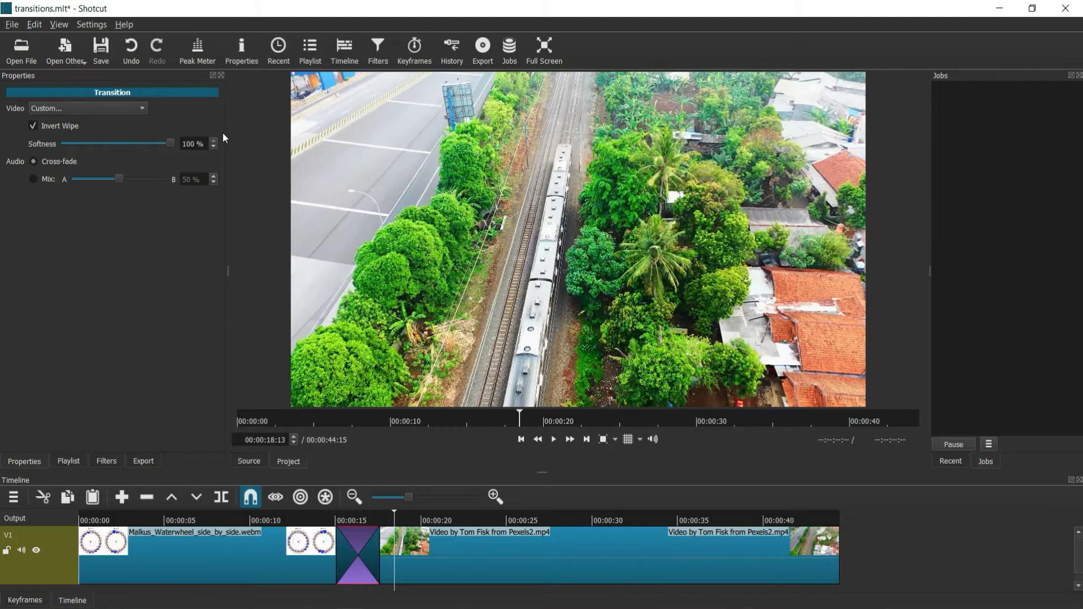
Set the transition's video wipe to a custom Slide.png matte and preview it.
{"action": "left_click", "coordinate": [87, 108]}
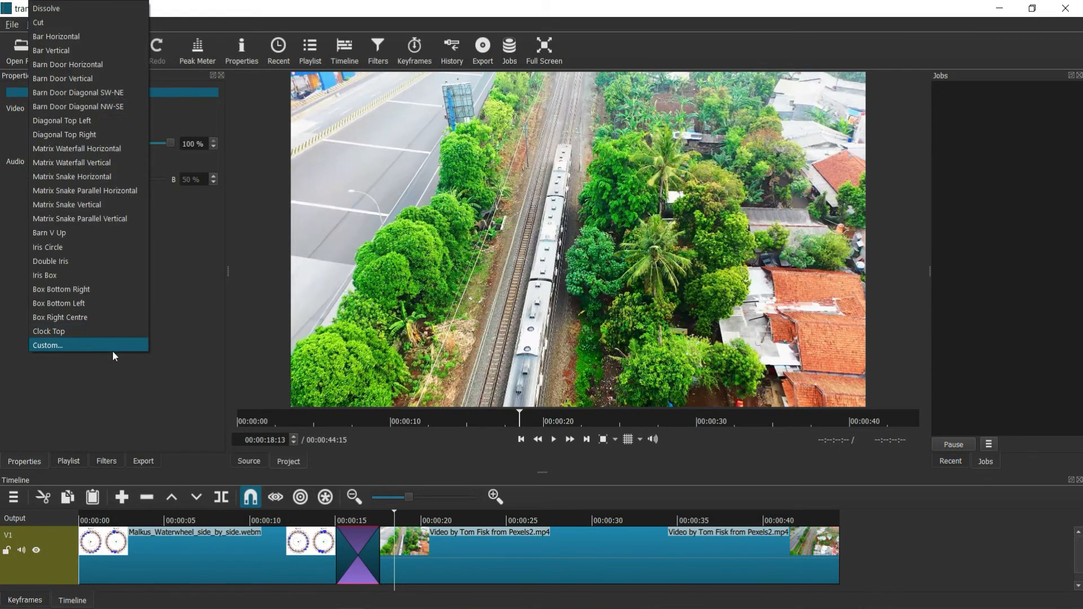
{"action": "left_click", "coordinate": [47, 345]}
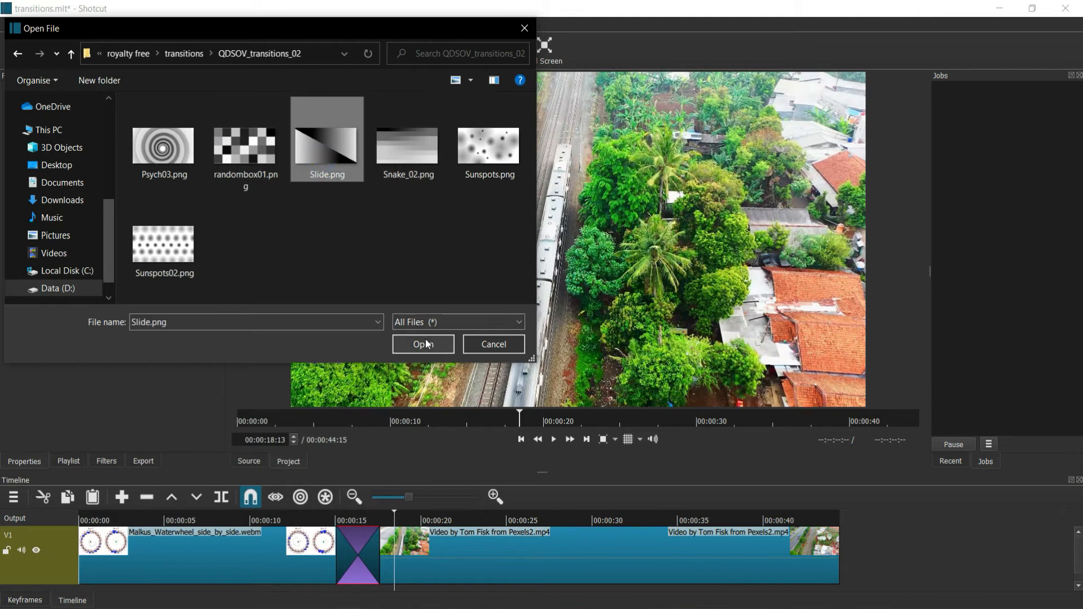
{"action": "left_click", "coordinate": [423, 344]}
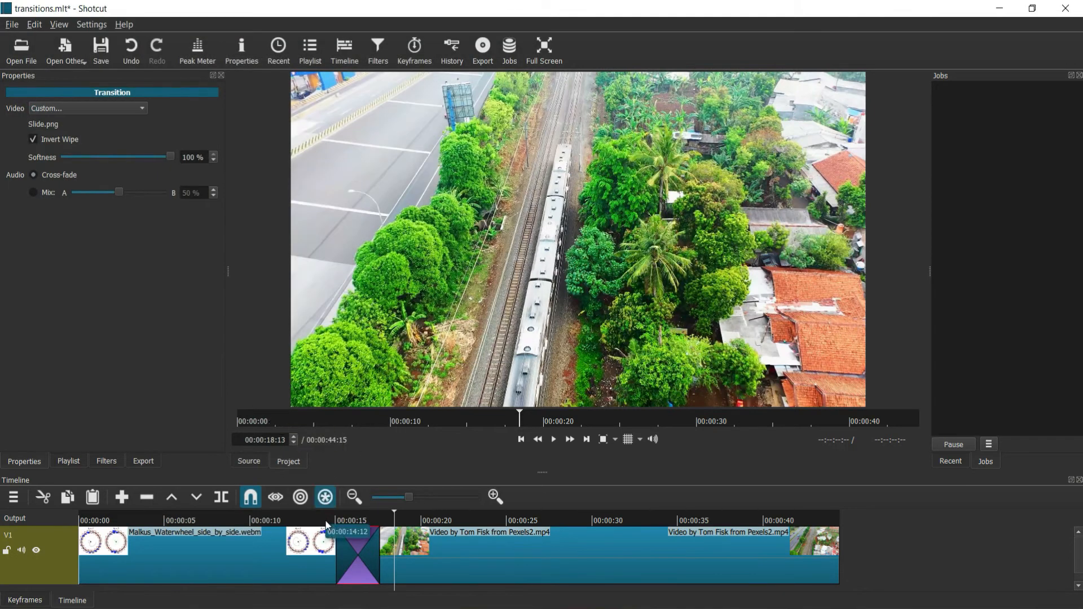
{"action": "left_click", "coordinate": [552, 439]}
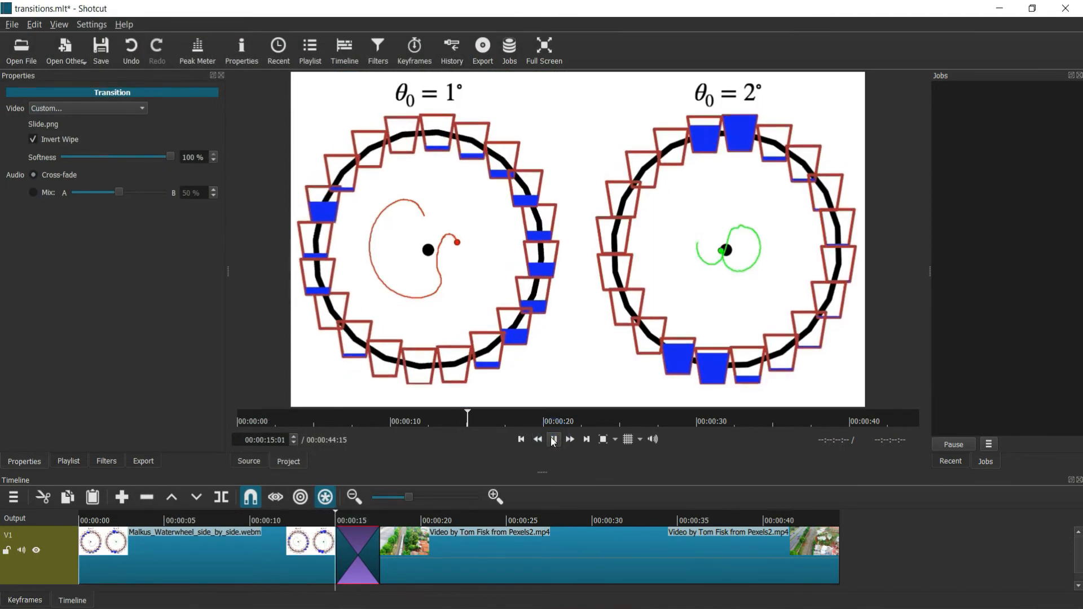
{"action": "left_click", "coordinate": [553, 440]}
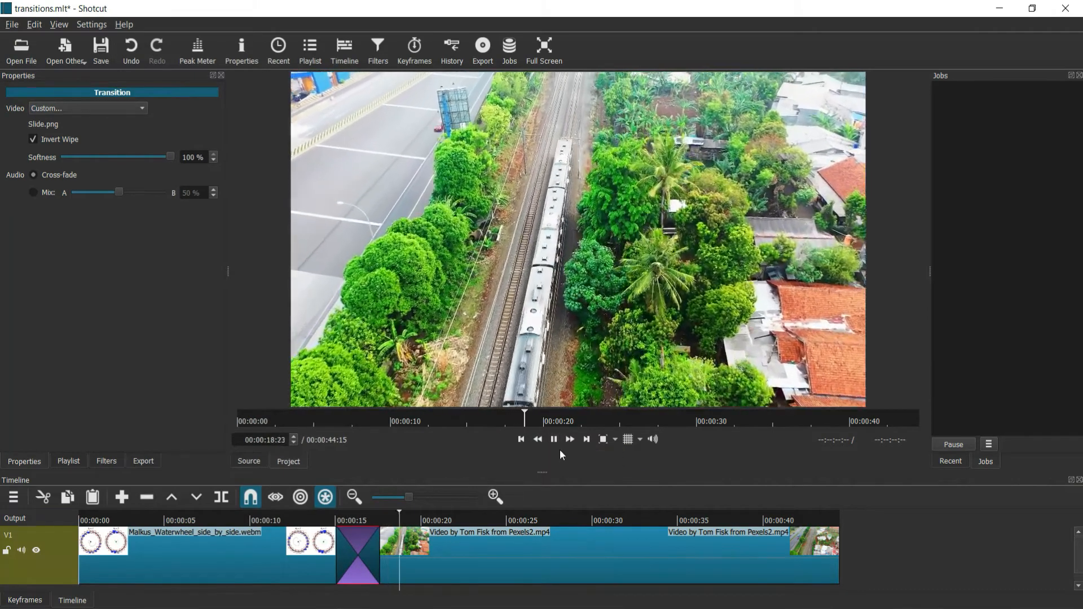
Swap the custom matte for another luma image and preview the new wipe.
{"action": "left_click", "coordinate": [553, 438]}
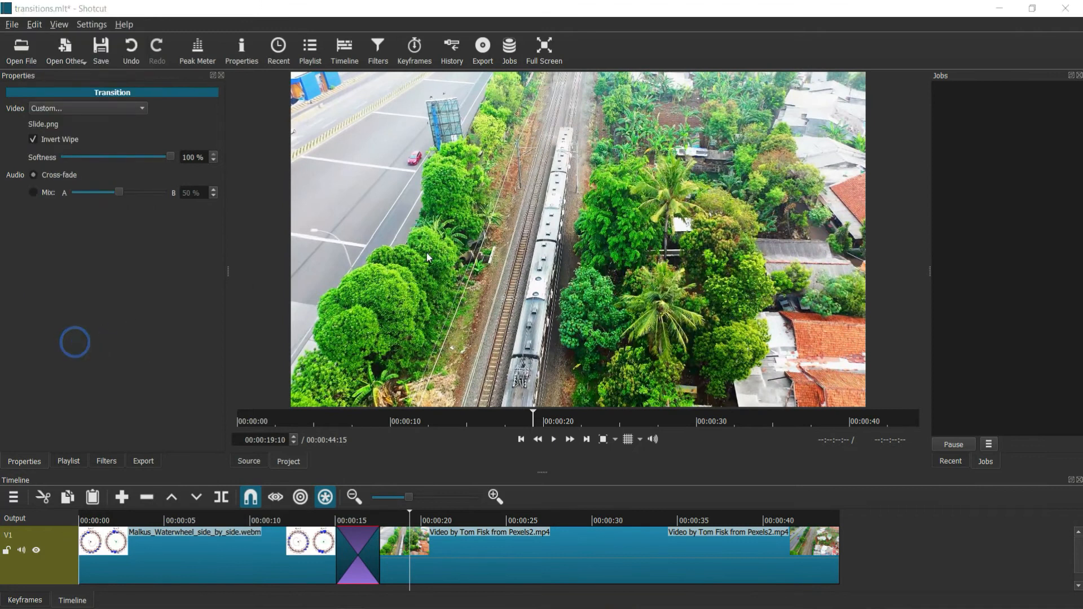
{"action": "left_click", "coordinate": [20, 49]}
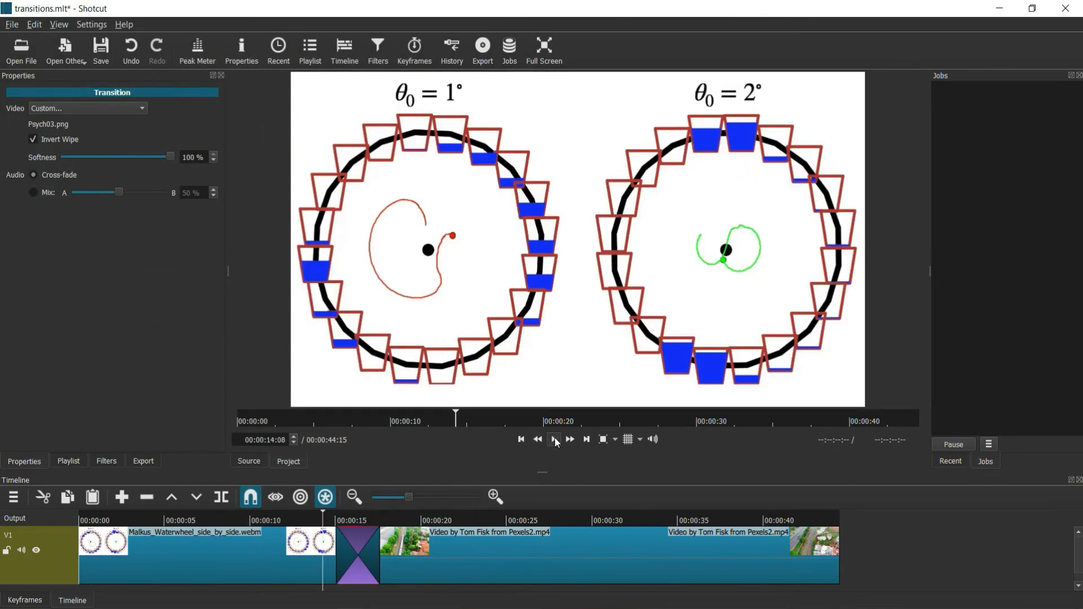
{"action": "left_click", "coordinate": [554, 440]}
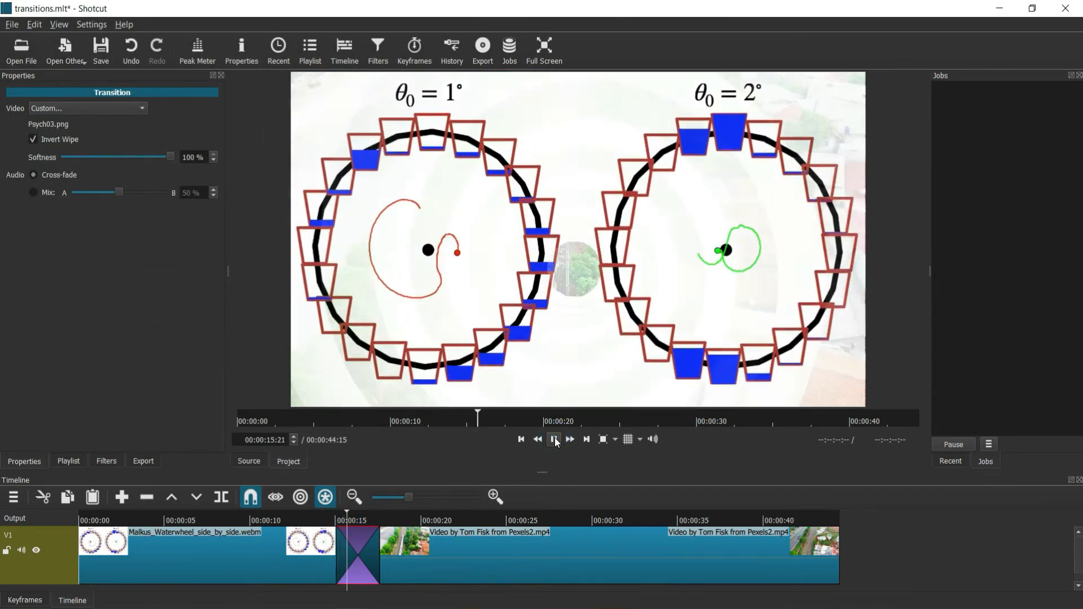
{"action": "left_click", "coordinate": [553, 438]}
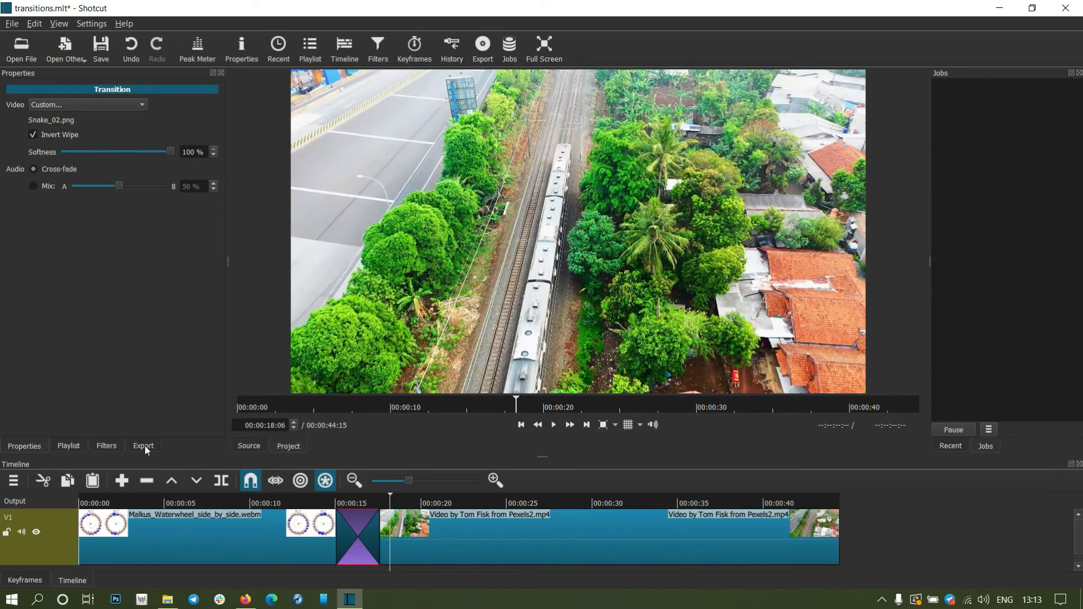
Export the timeline with the YouTube preset to transitions.mp4.
{"action": "left_click", "coordinate": [143, 447]}
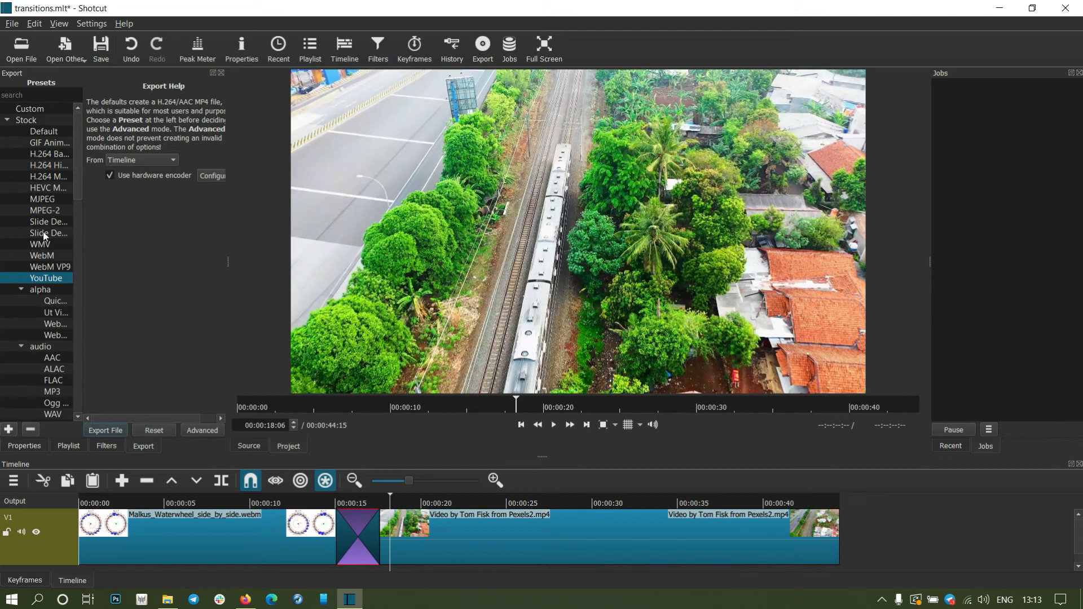
{"action": "left_click", "coordinate": [105, 430]}
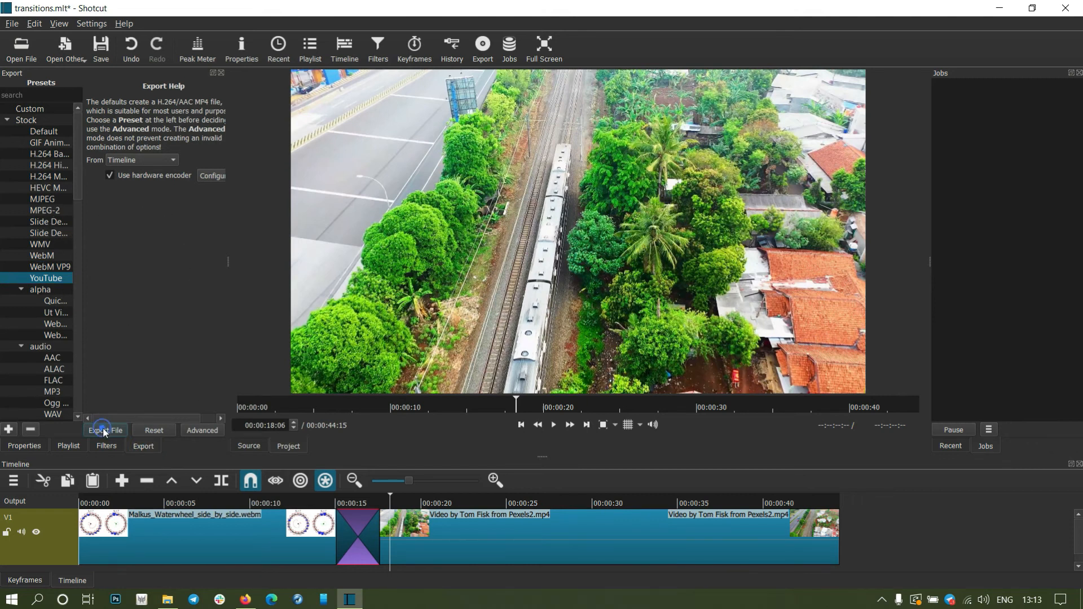
{"action": "left_click", "coordinate": [104, 430]}
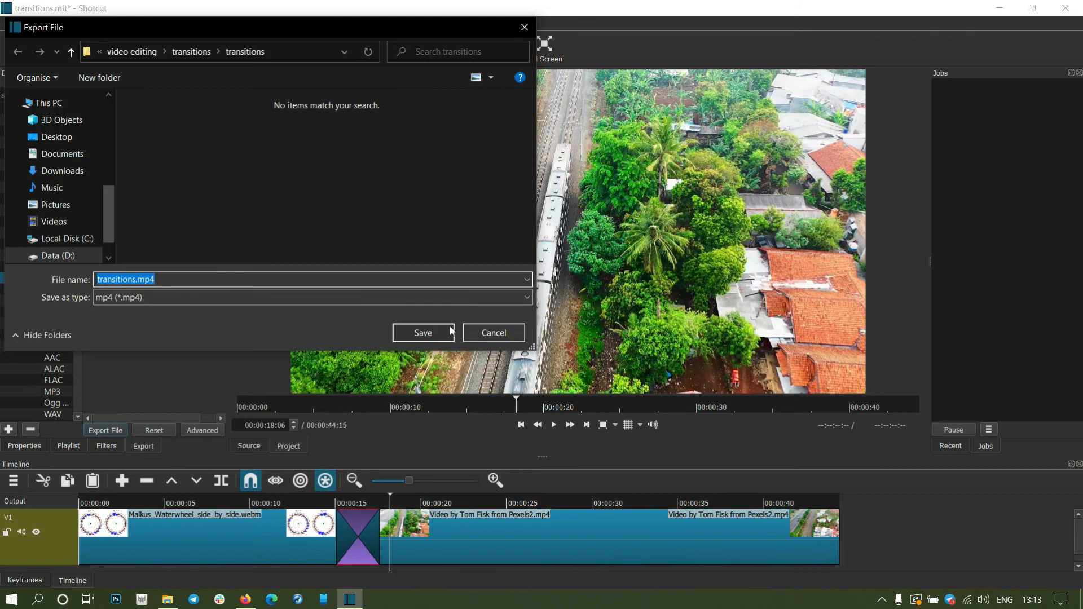
{"action": "left_click", "coordinate": [422, 332]}
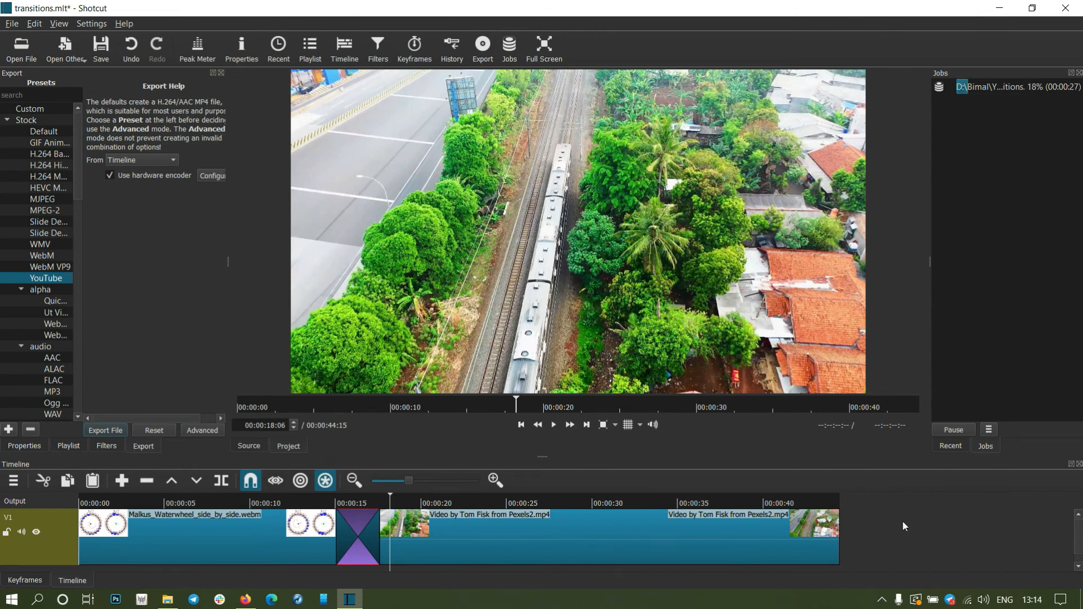
{"action": "mouse_move", "coordinate": [832, 470]}
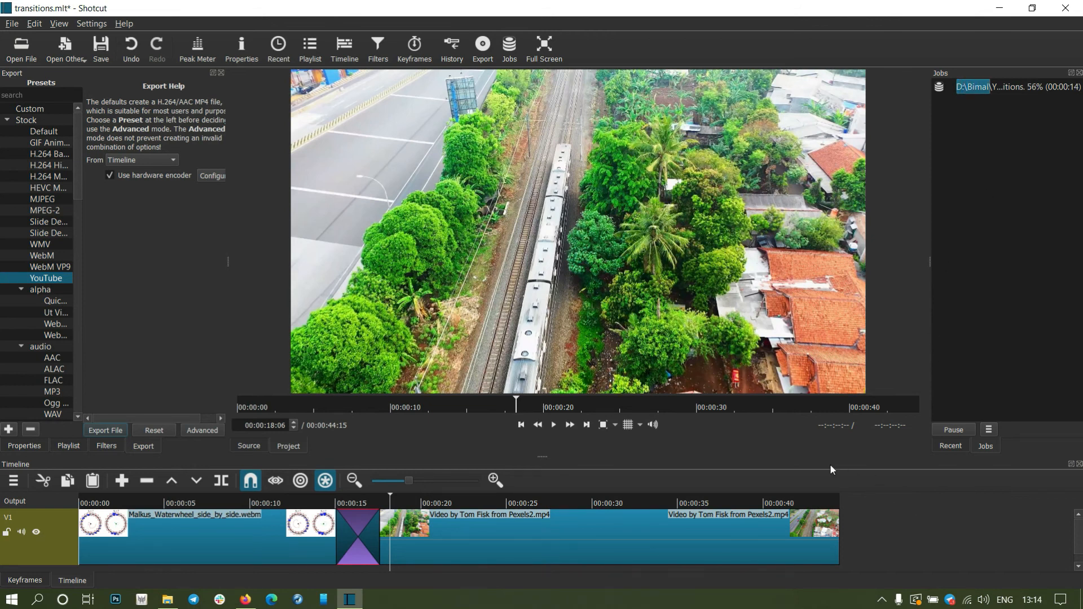